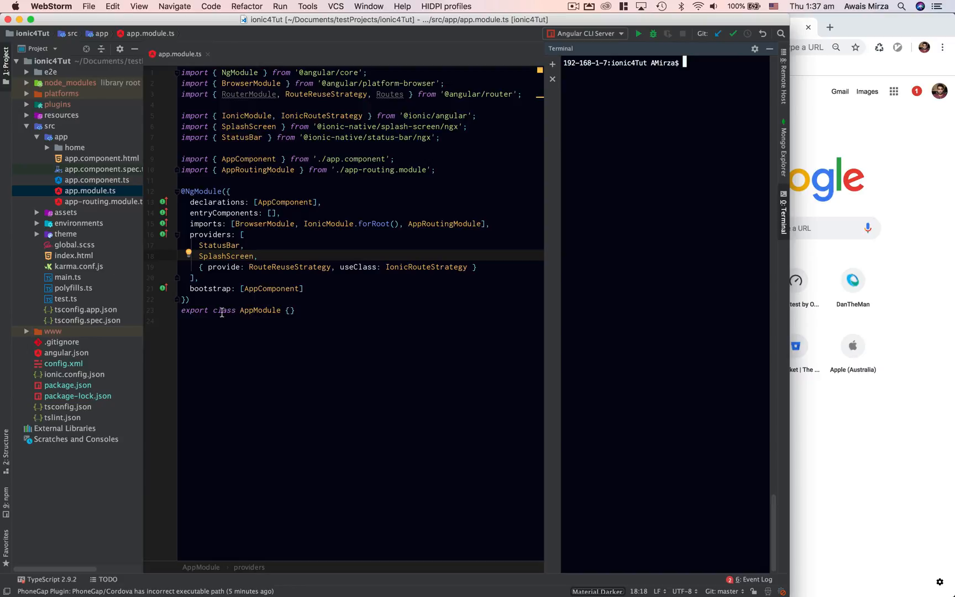
pyautogui.moveTo(629, 153)
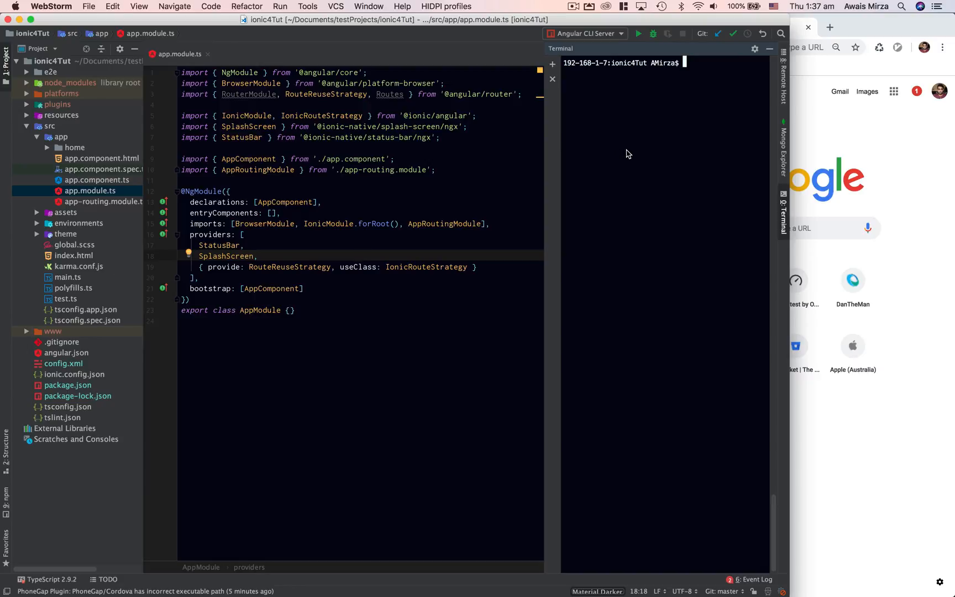
# Run 'ionic serve -l' in the terminal to launch the blank starter app in Ionic Lab.
pyautogui.write('ionic')
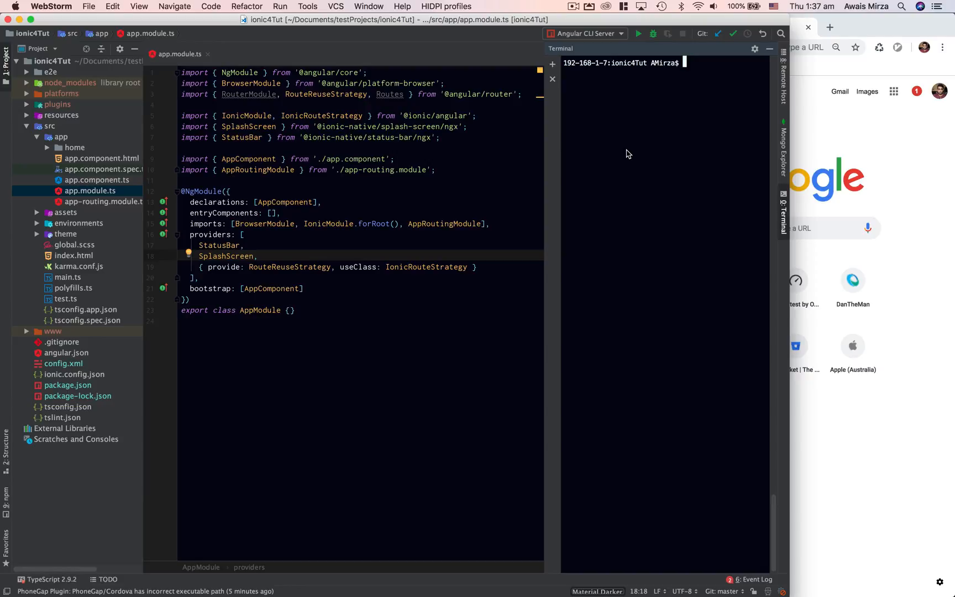
pyautogui.write('ionic serve -l')
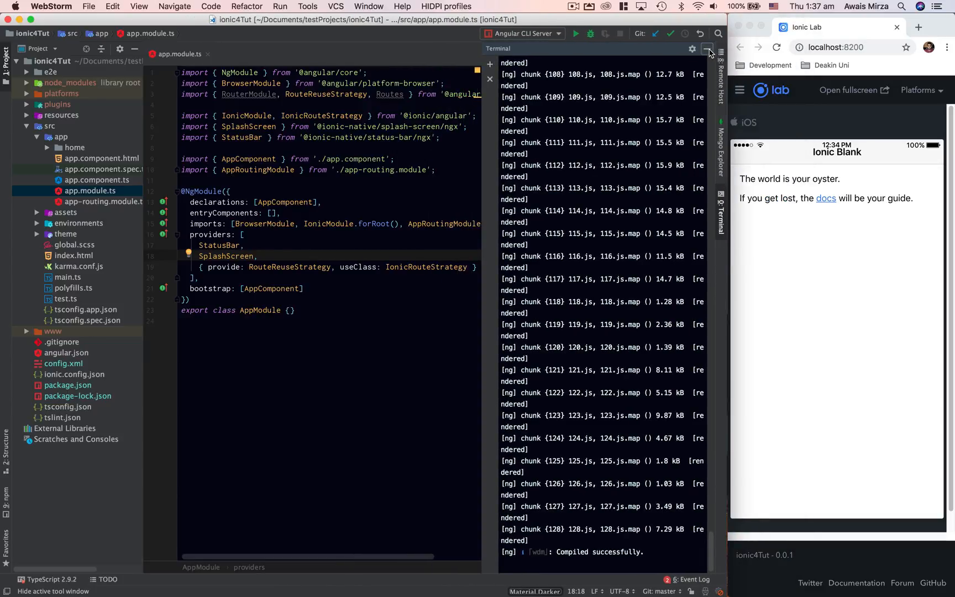
# Hide the terminal panel and browse the project tree to review main.ts with app.module.ts.
pyautogui.click(708, 49)
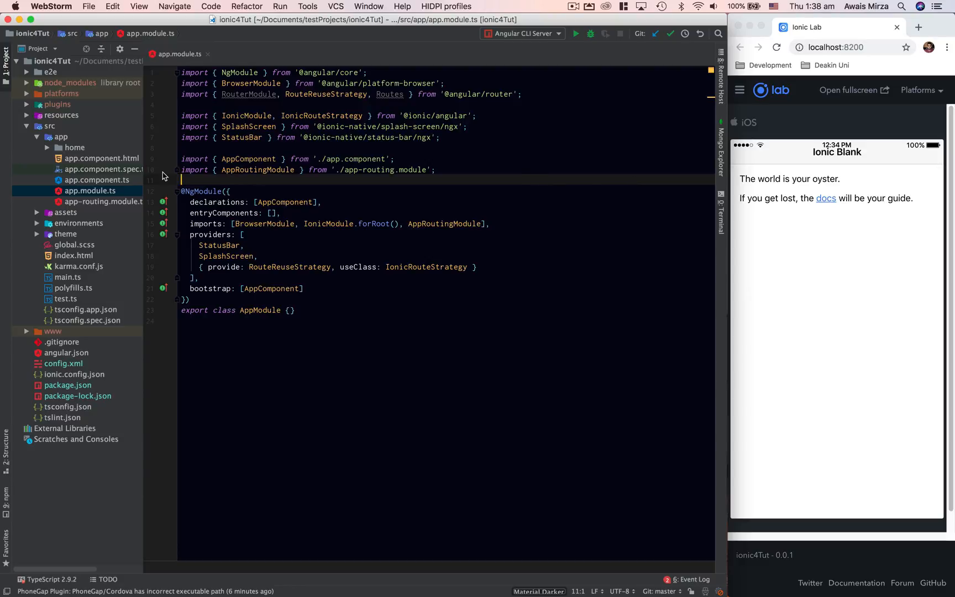
pyautogui.click(59, 136)
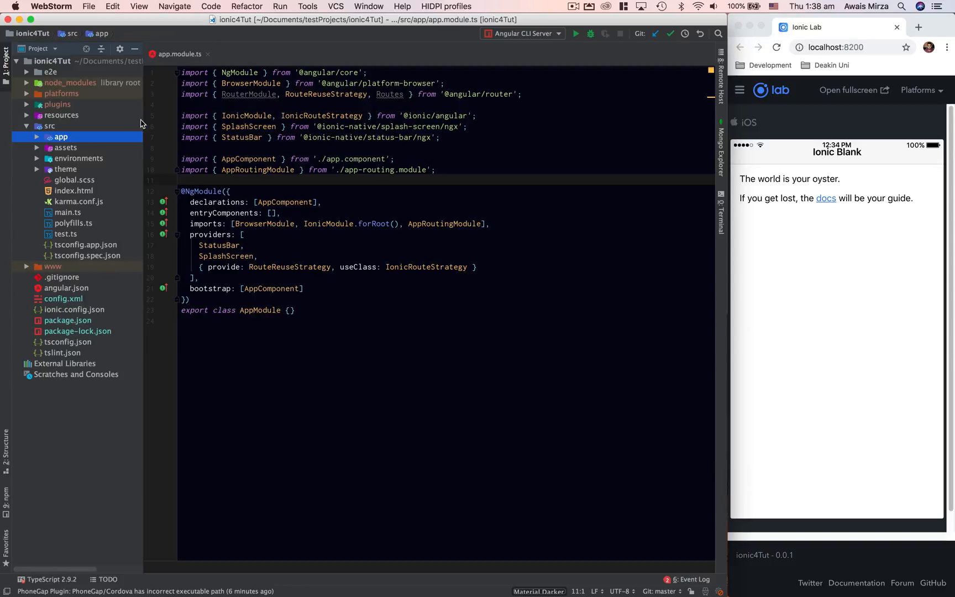
pyautogui.click(305, 288)
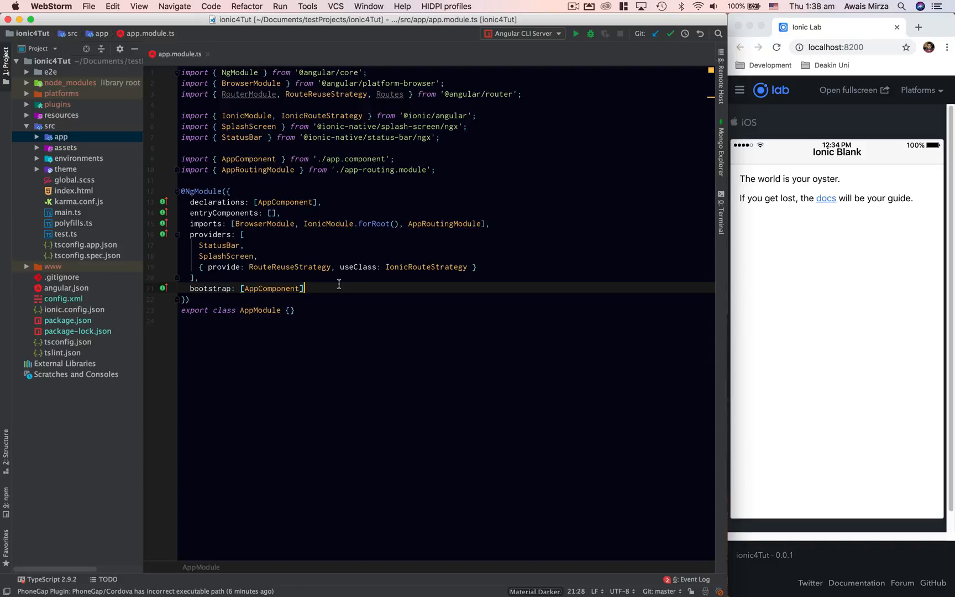
pyautogui.moveTo(43, 133)
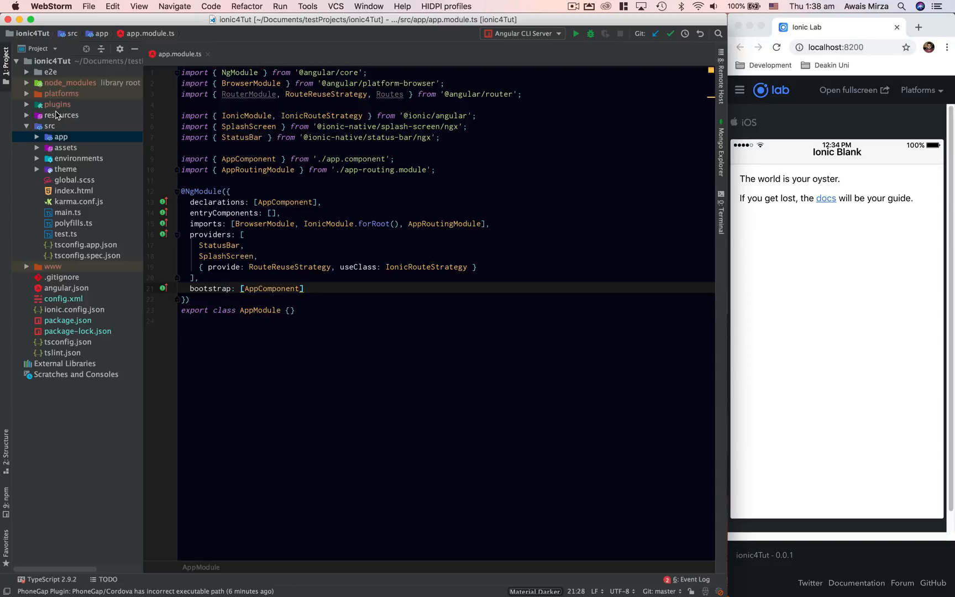
pyautogui.moveTo(65, 228)
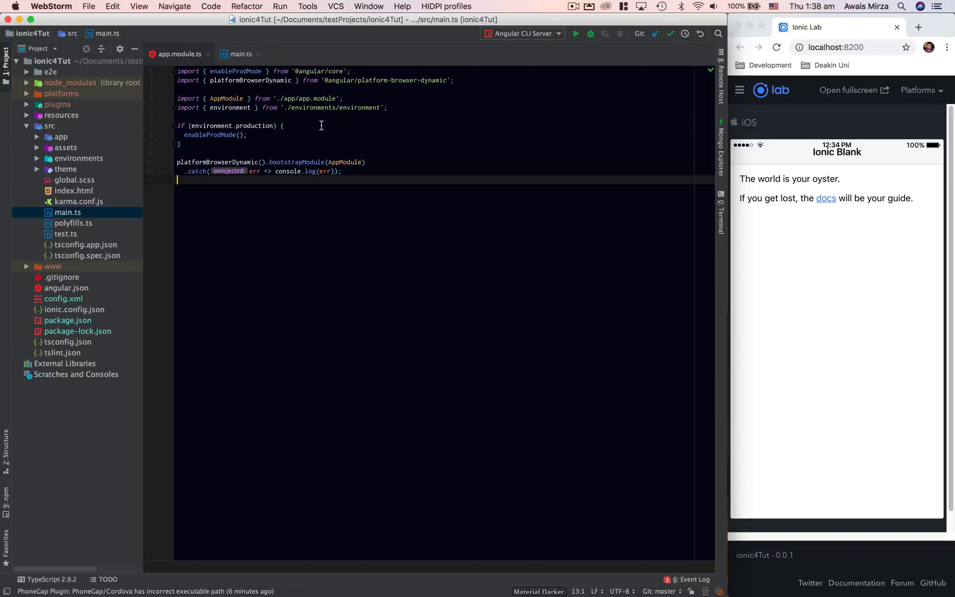
pyautogui.moveTo(221, 119)
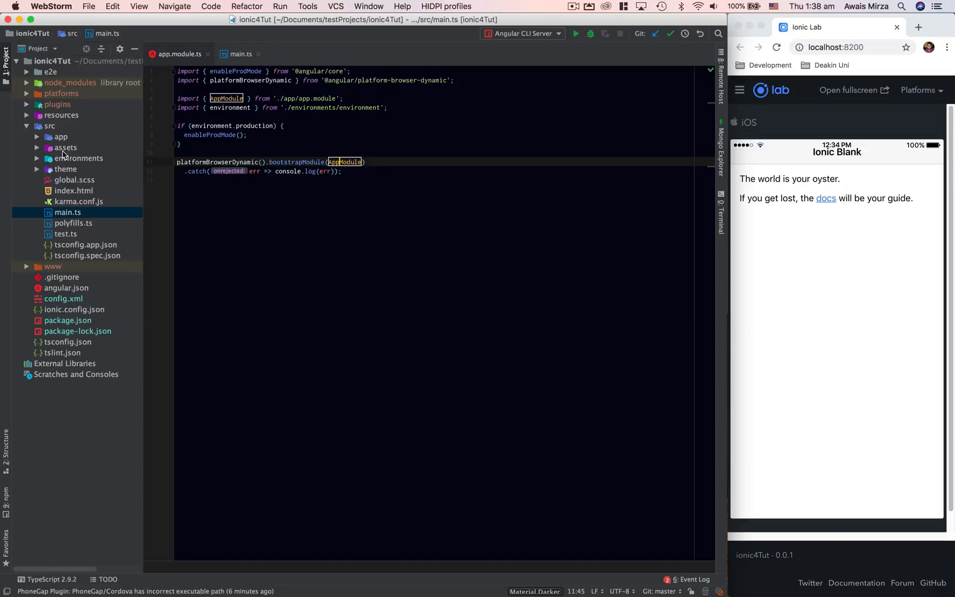
pyautogui.click(61, 136)
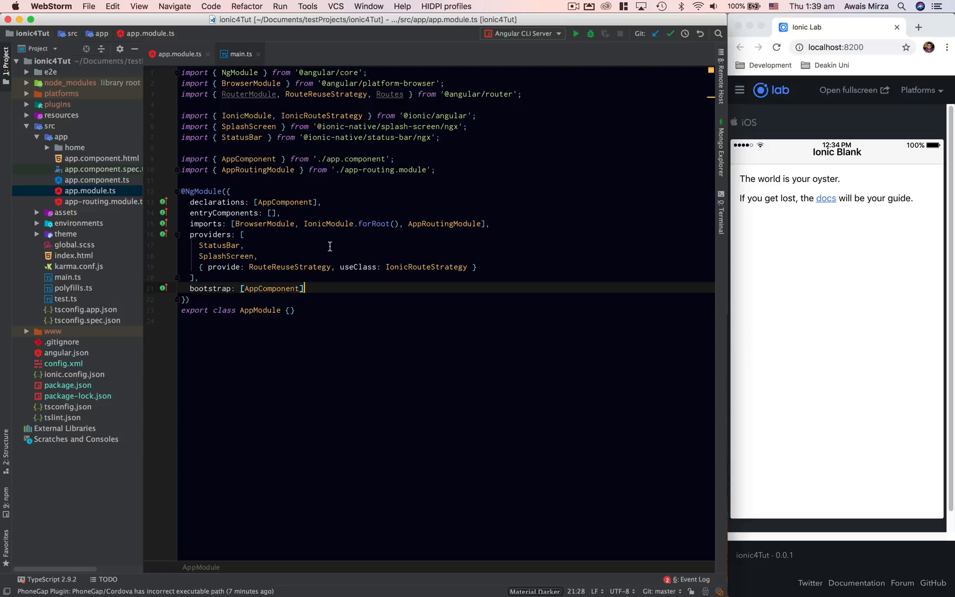
pyautogui.moveTo(318, 133)
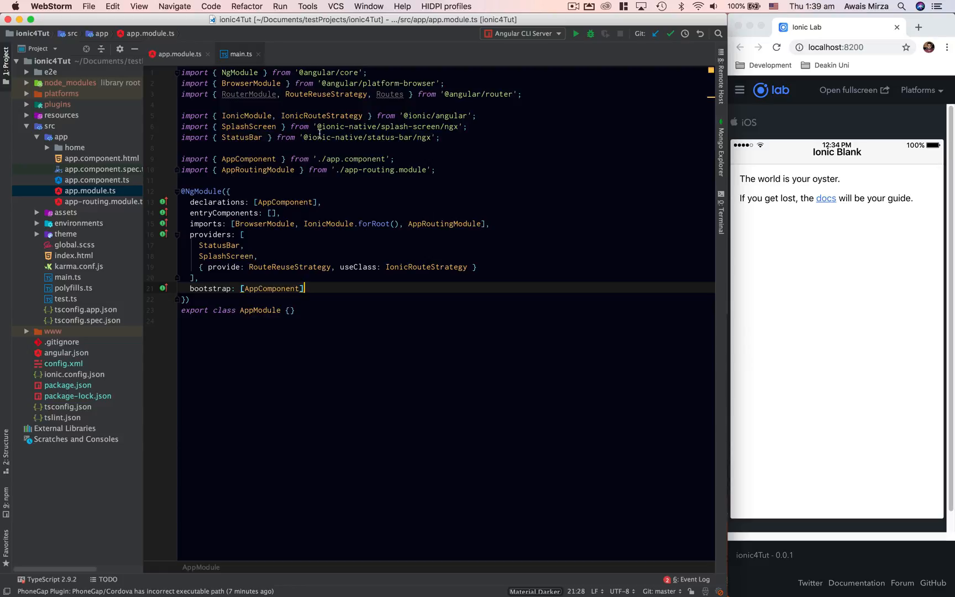
# Close main.ts, widen the Project panel and select app-routing.module.ts in the tree.
pyautogui.click(254, 55)
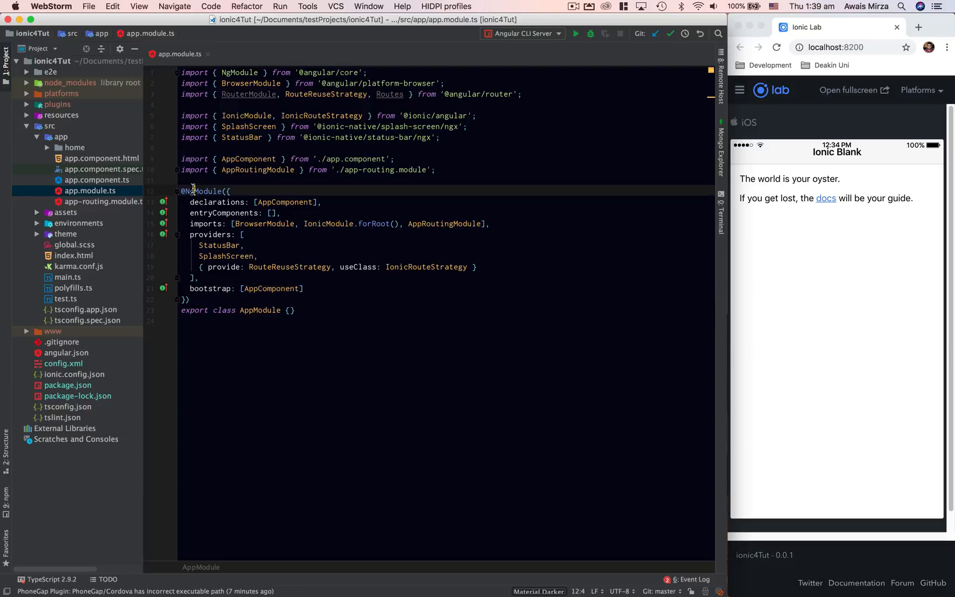
pyautogui.click(218, 201)
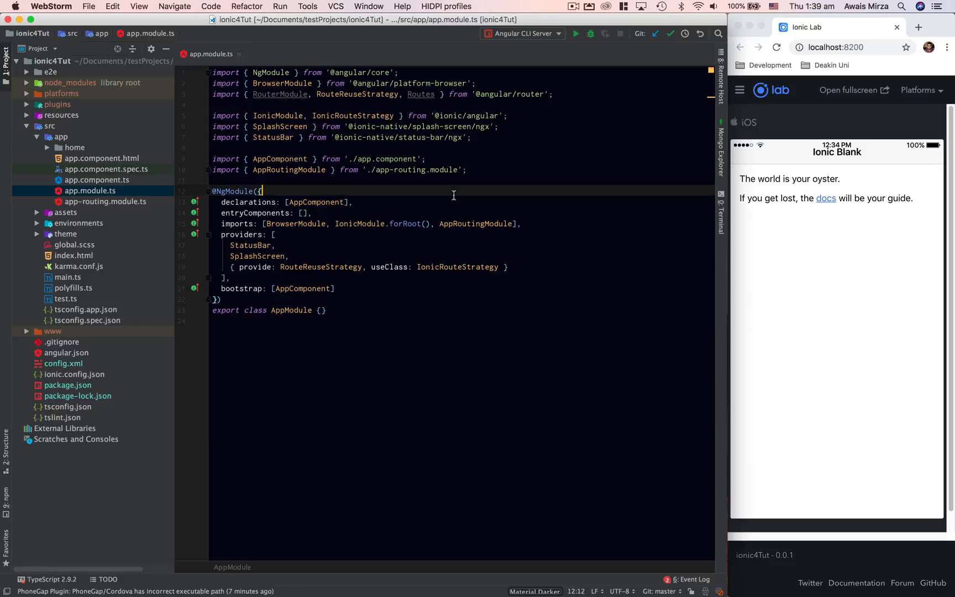
pyautogui.click(105, 201)
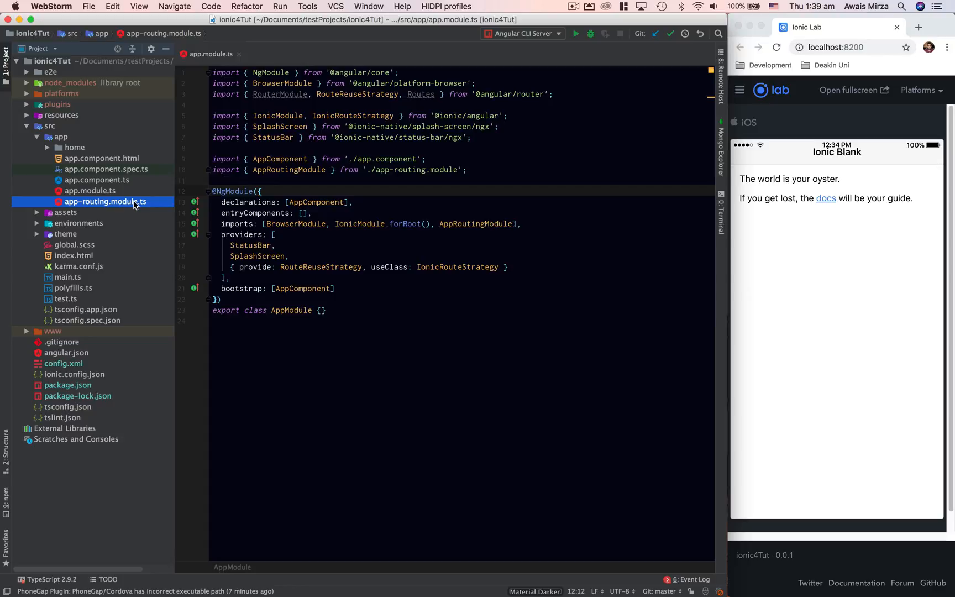
pyautogui.moveTo(90, 190)
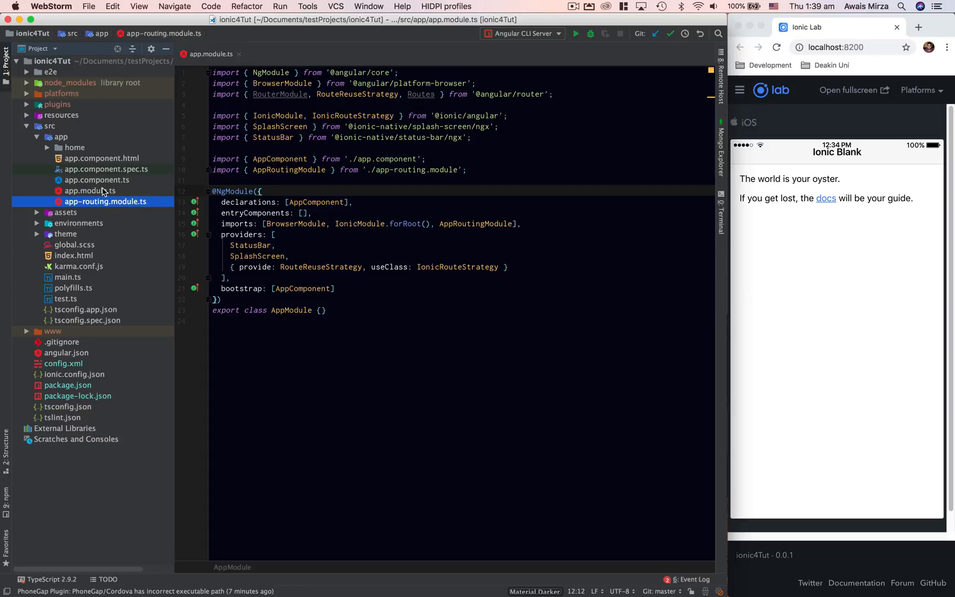
# Review the routes array passed to forRoot in app-routing.module.ts.
pyautogui.click(105, 201)
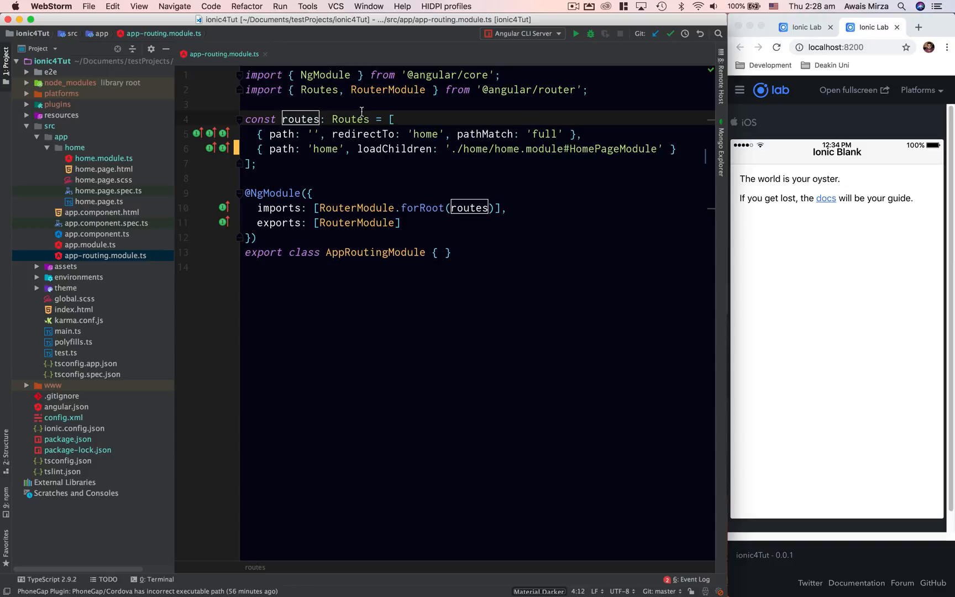
pyautogui.moveTo(539, 275)
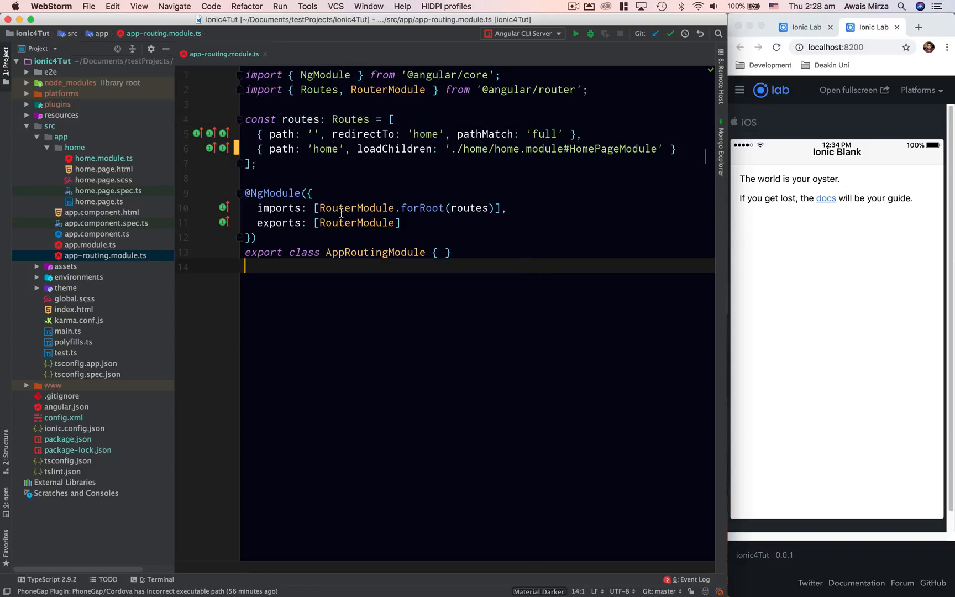
pyautogui.click(356, 208)
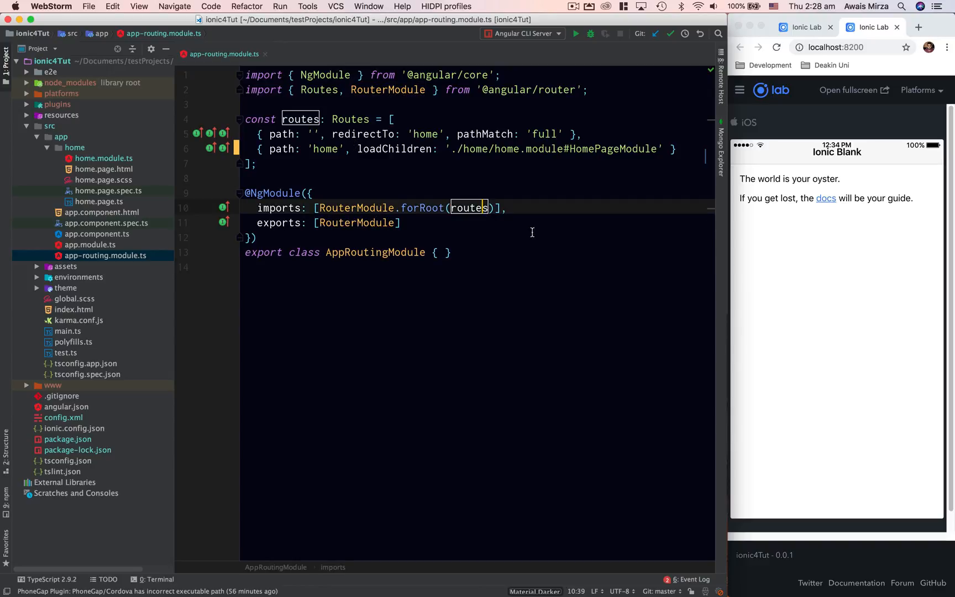
pyautogui.click(455, 251)
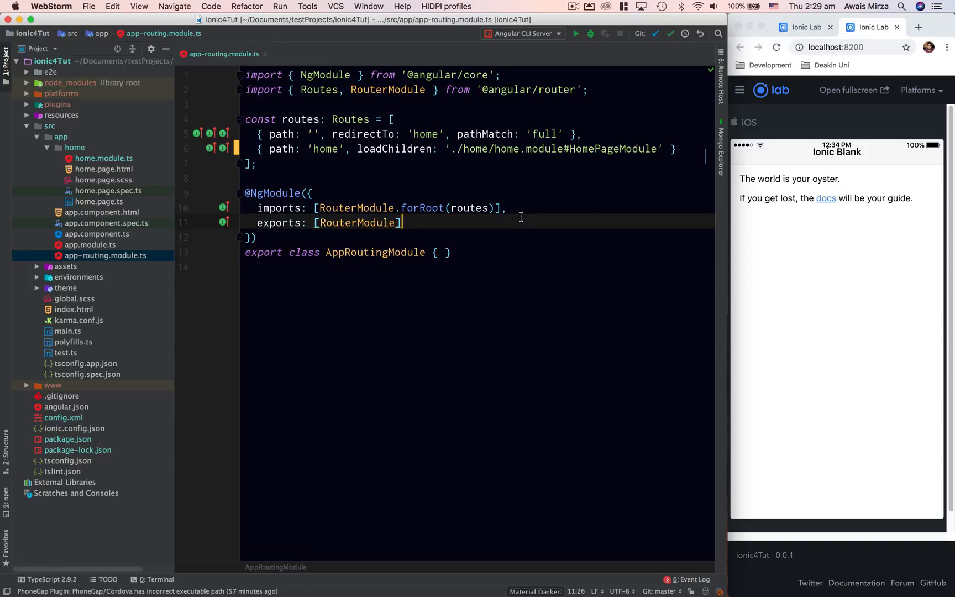
pyautogui.moveTo(496, 260)
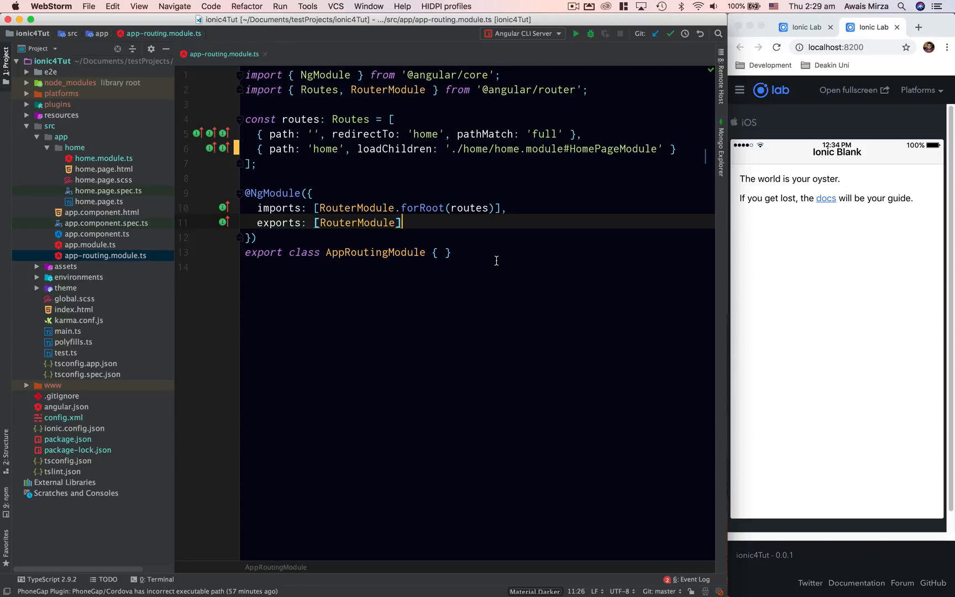
pyautogui.moveTo(283, 160)
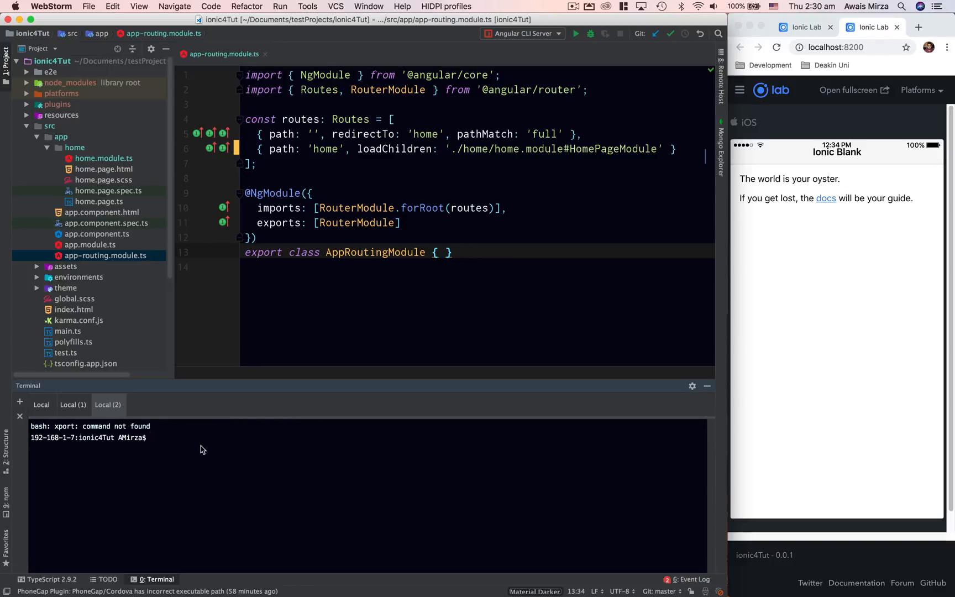
# Generate a new page named 'aboutus' with 'ionic g' in the terminal.
pyautogui.write('ionic g')
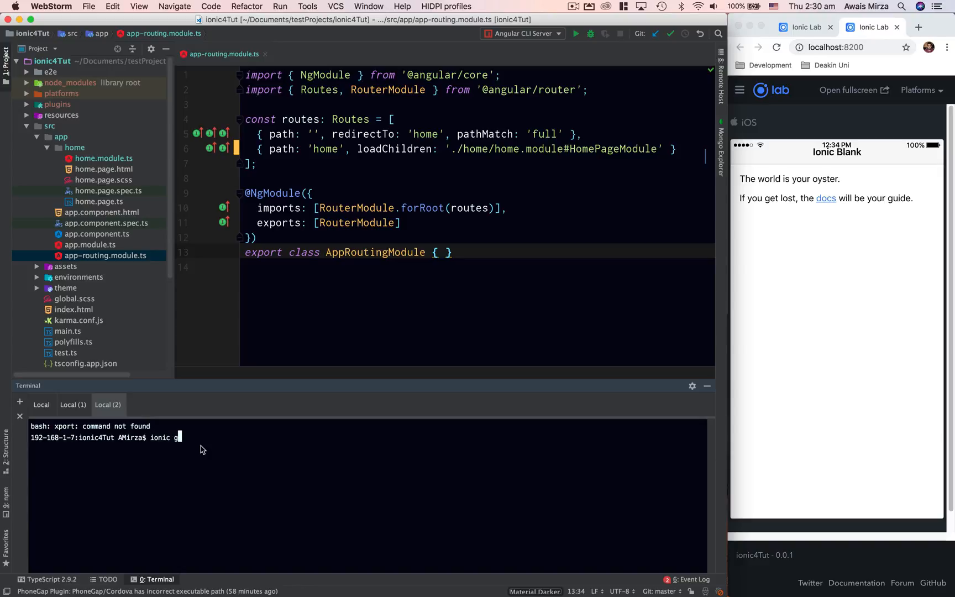
pyautogui.press('enter')
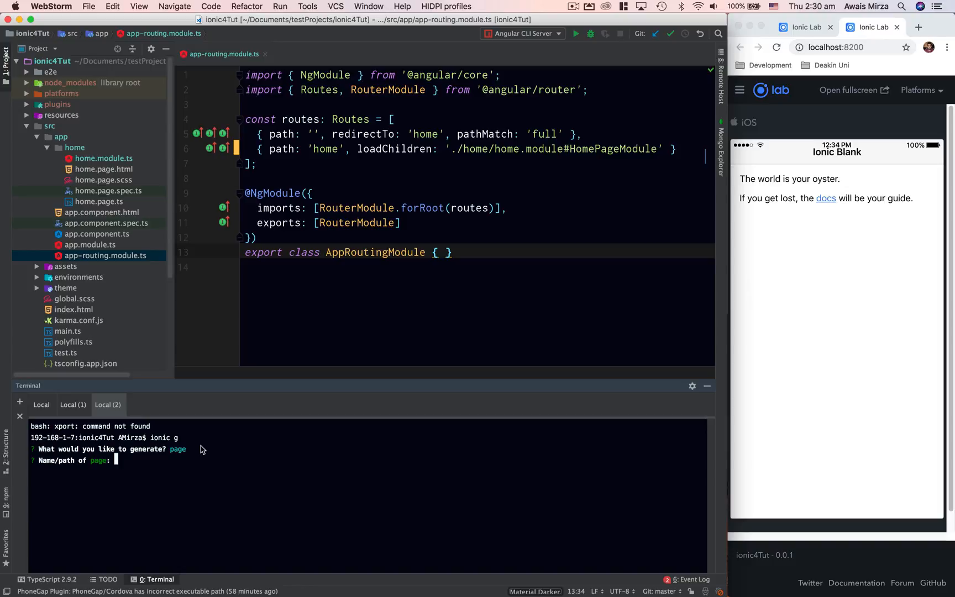
pyautogui.write('about')
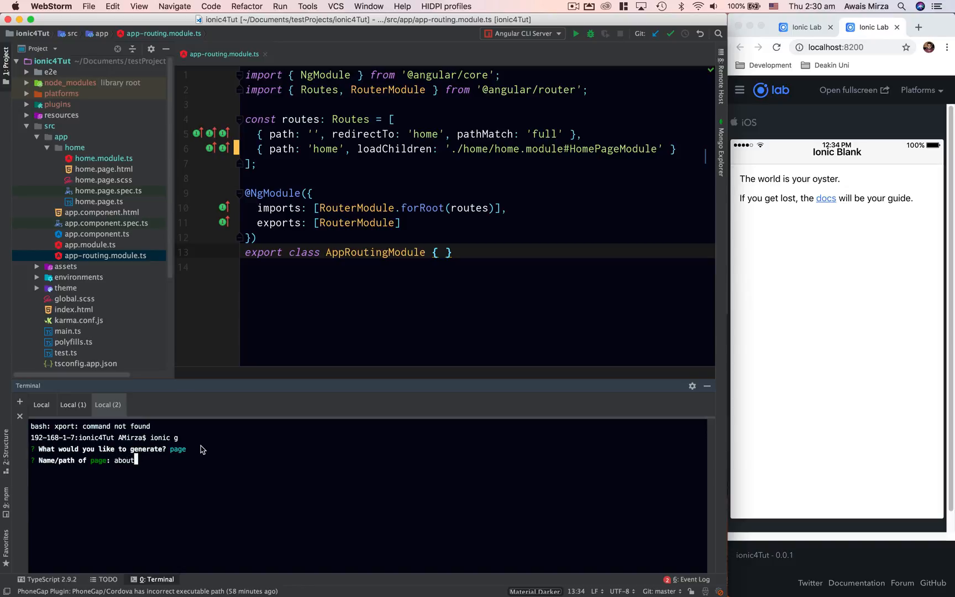
pyautogui.write('us')
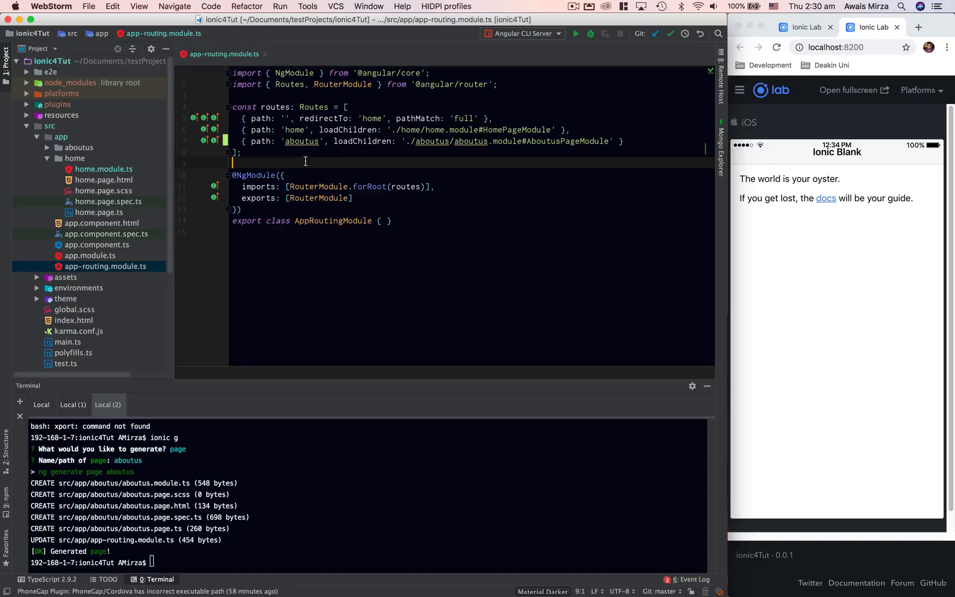
pyautogui.moveTo(302, 140)
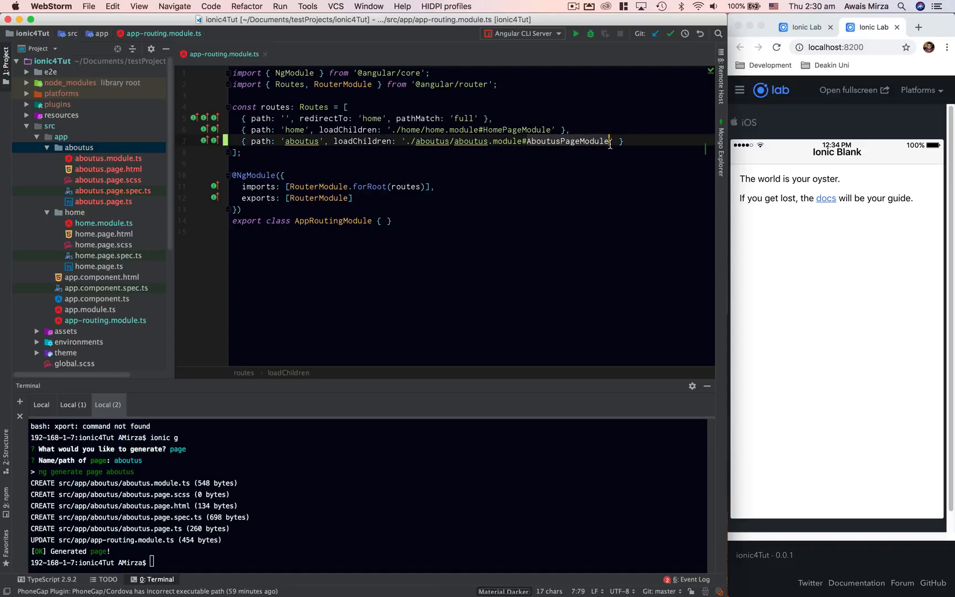
# Inspect the AboutusPageModule reference in the new aboutus route.
pyautogui.doubleClick(108, 158)
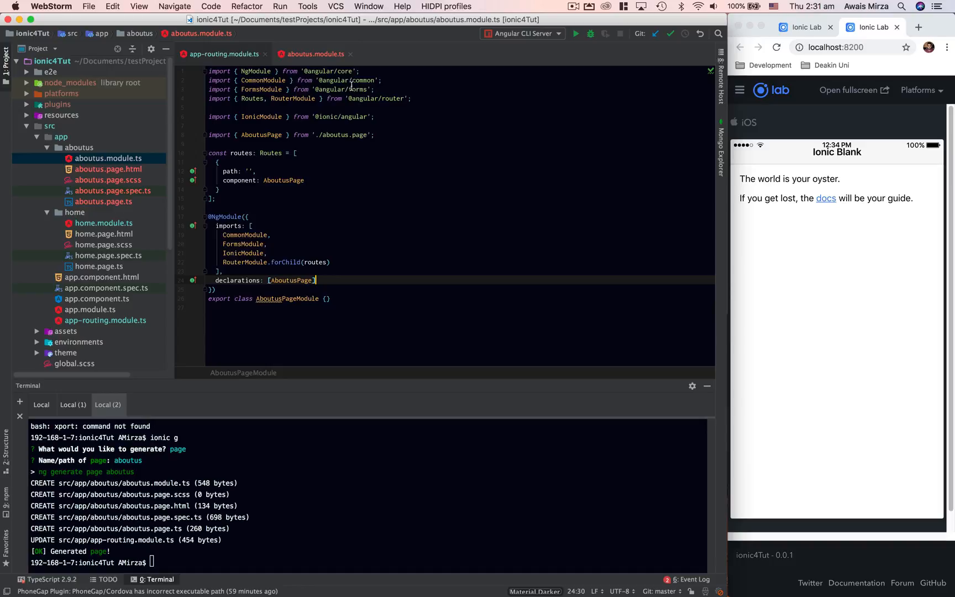
pyautogui.click(223, 54)
pyautogui.write('ionic g')
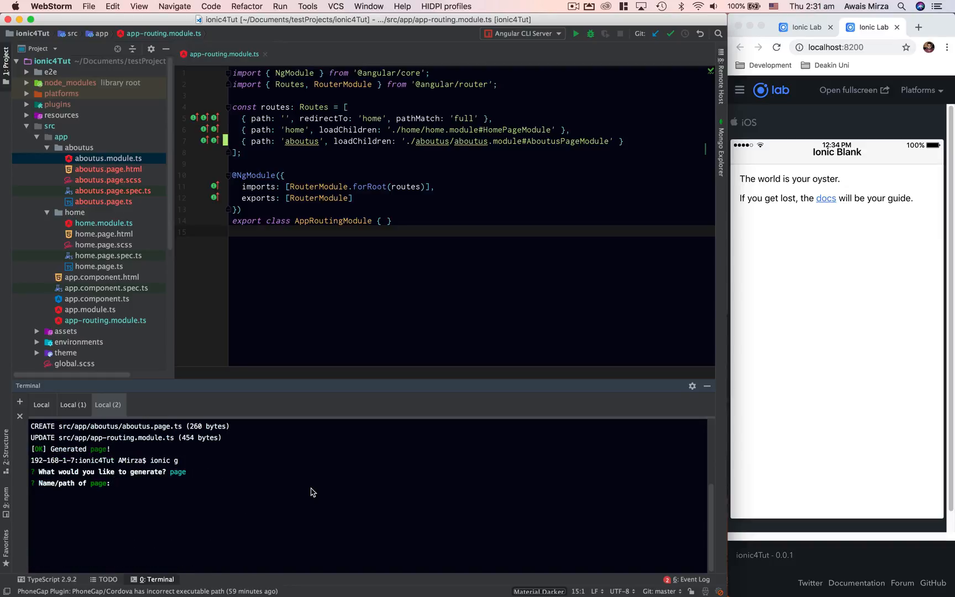
# Generate a 'contact' page, review contact.module.ts and return to the routing module.
pyautogui.write('contact')
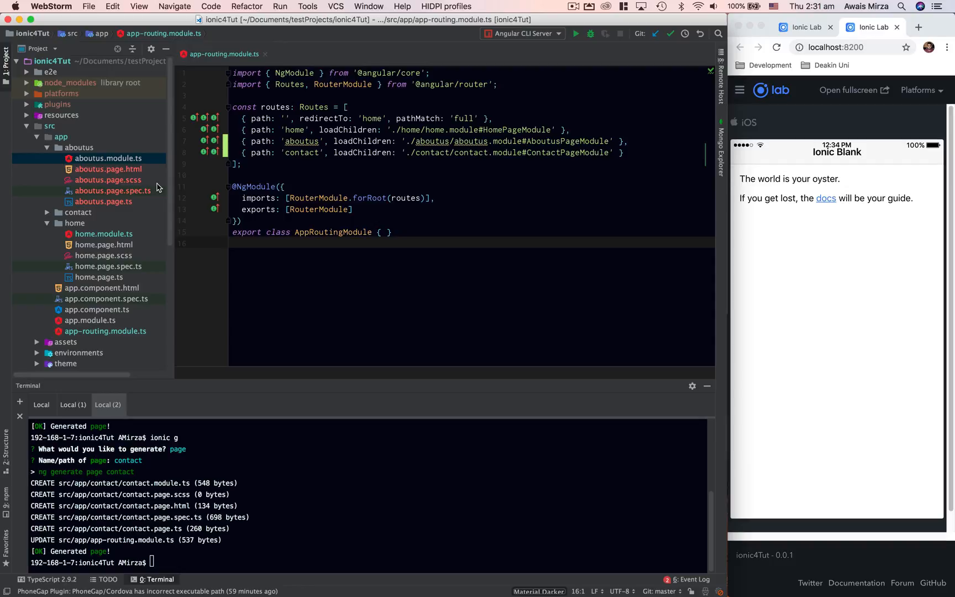
pyautogui.click(46, 147)
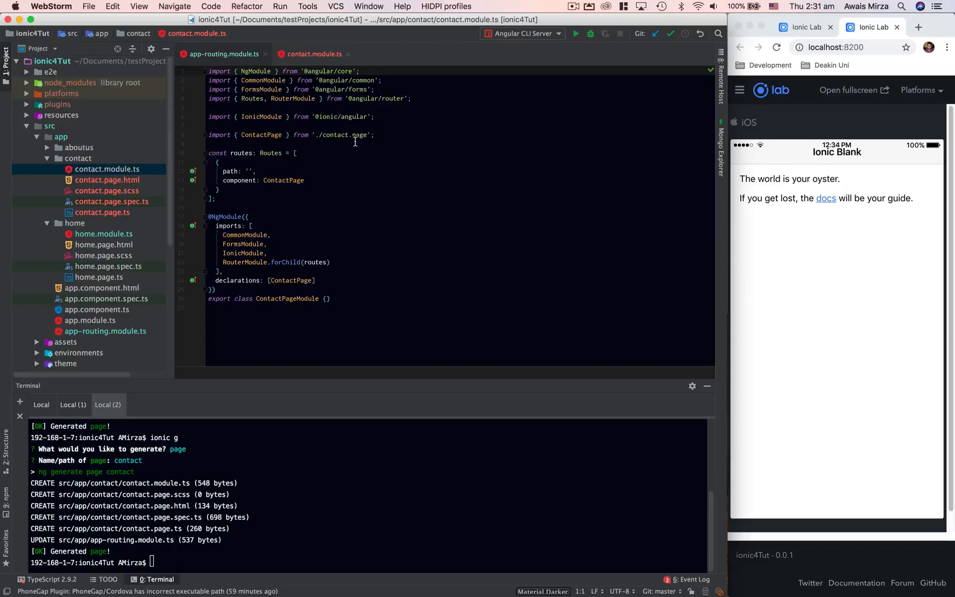
pyautogui.scroll(-3)
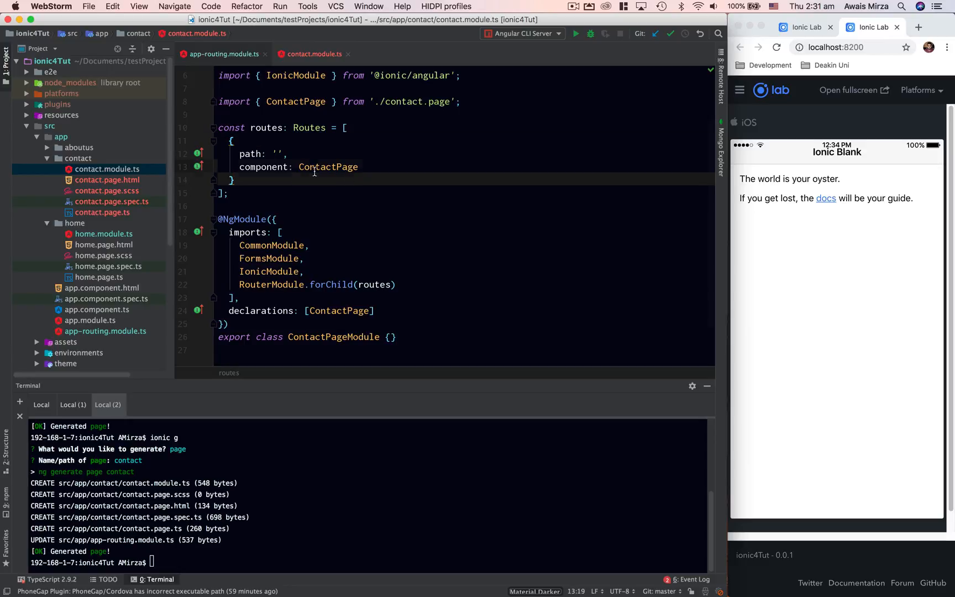
pyautogui.click(327, 167)
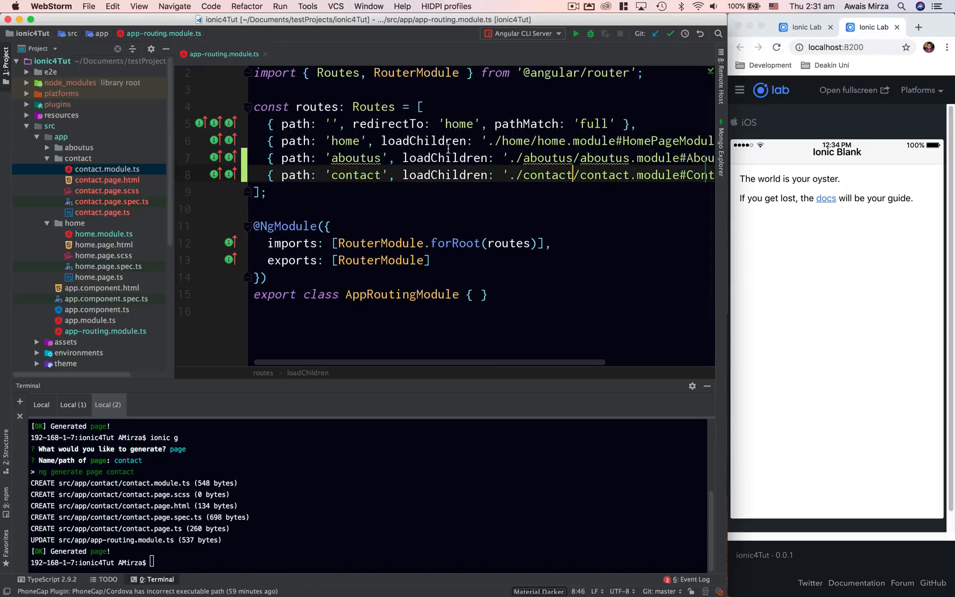
# Inspect the contact route's lazy-load path and the aboutus route's module reference.
pyautogui.click(347, 158)
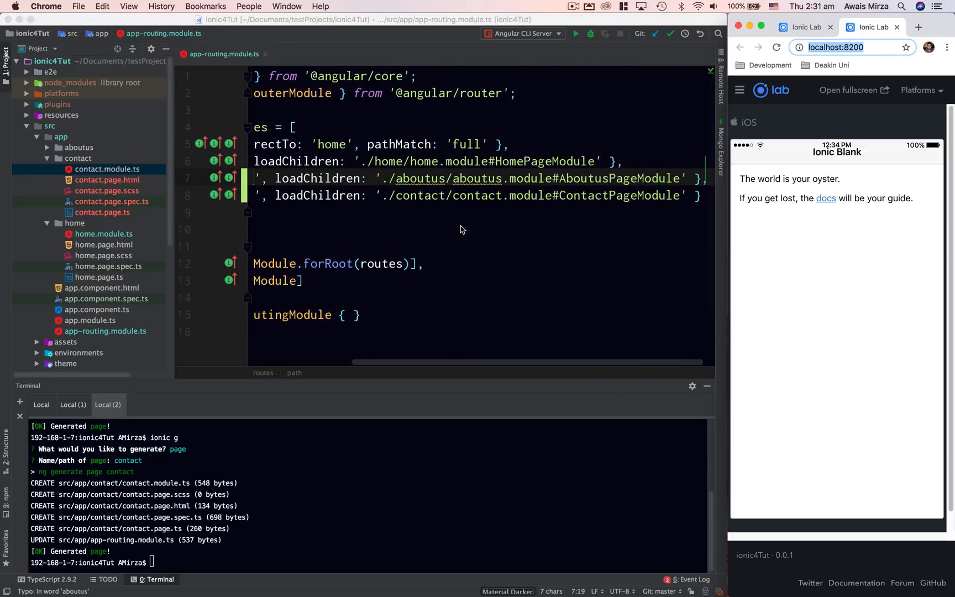
pyautogui.moveTo(342, 185)
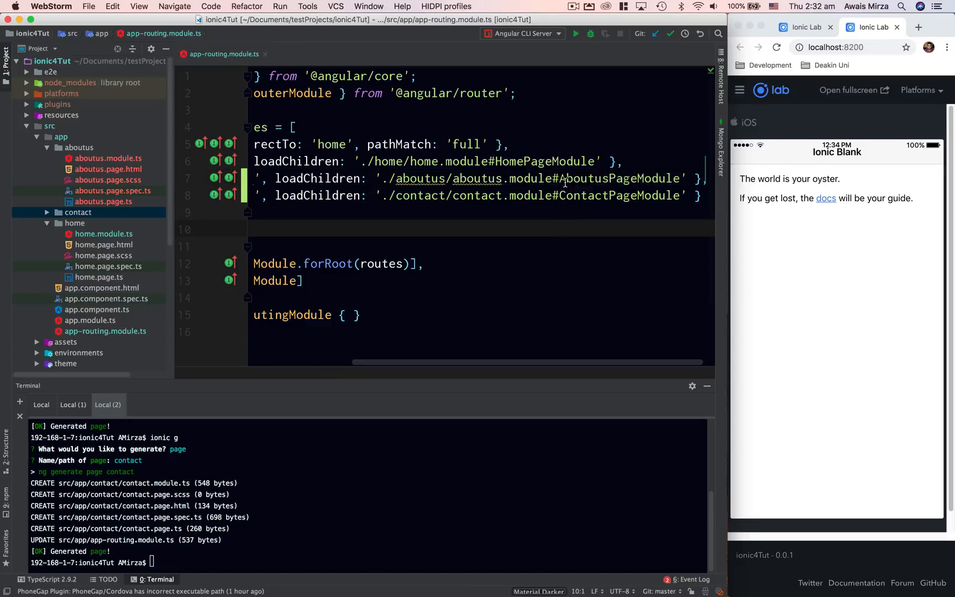
pyautogui.click(563, 178)
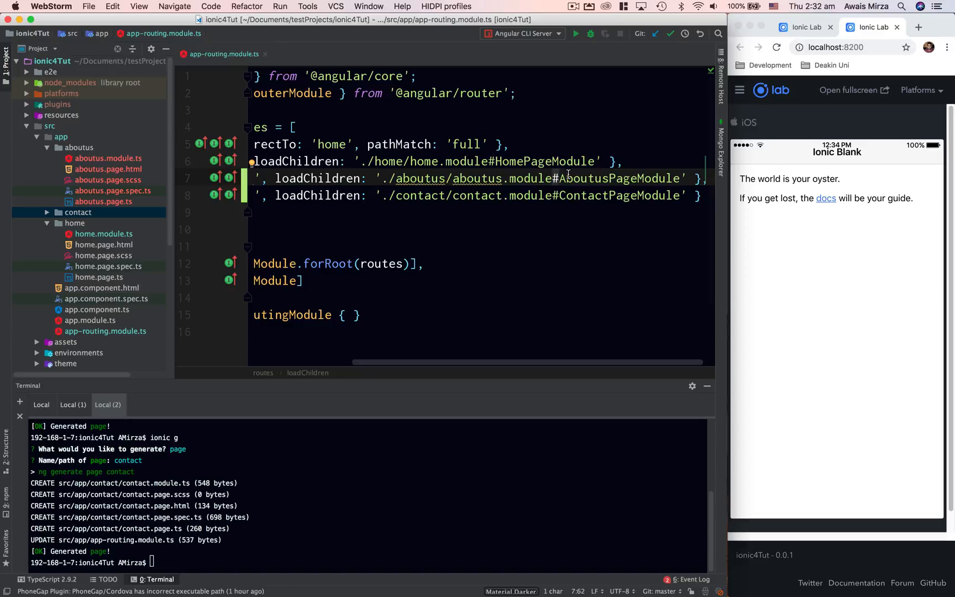
pyautogui.moveTo(621, 174)
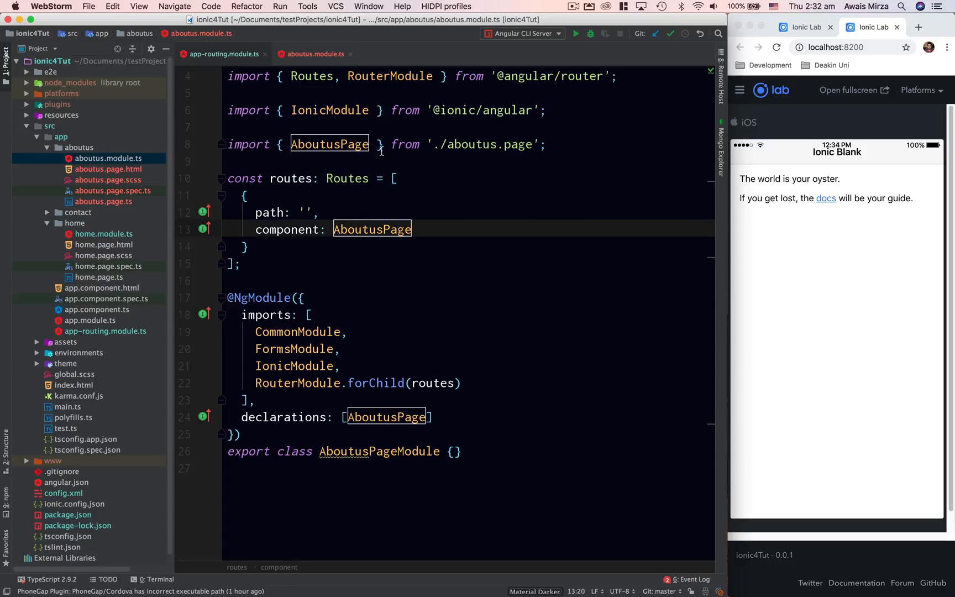
pyautogui.click(222, 54)
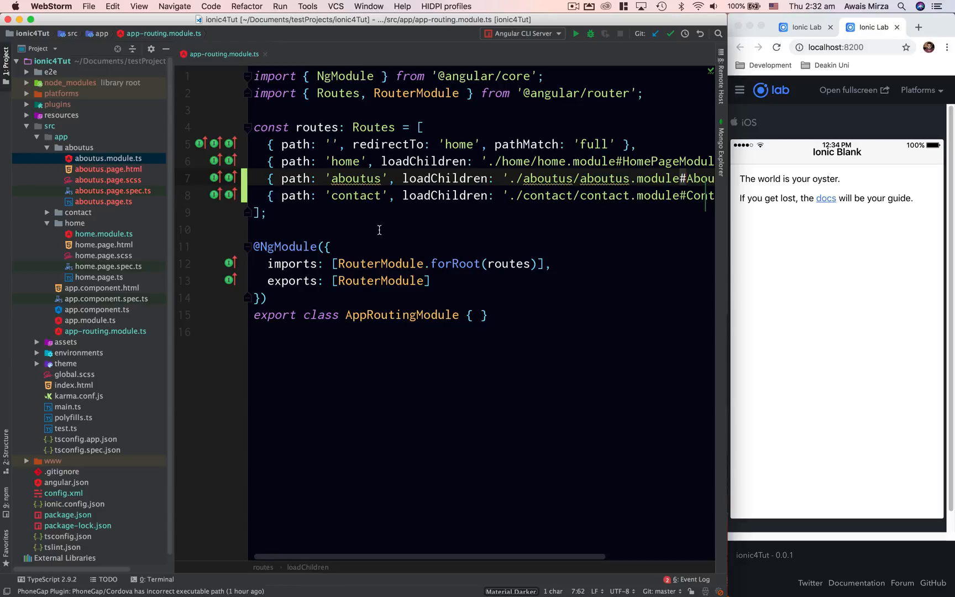
pyautogui.moveTo(337, 133)
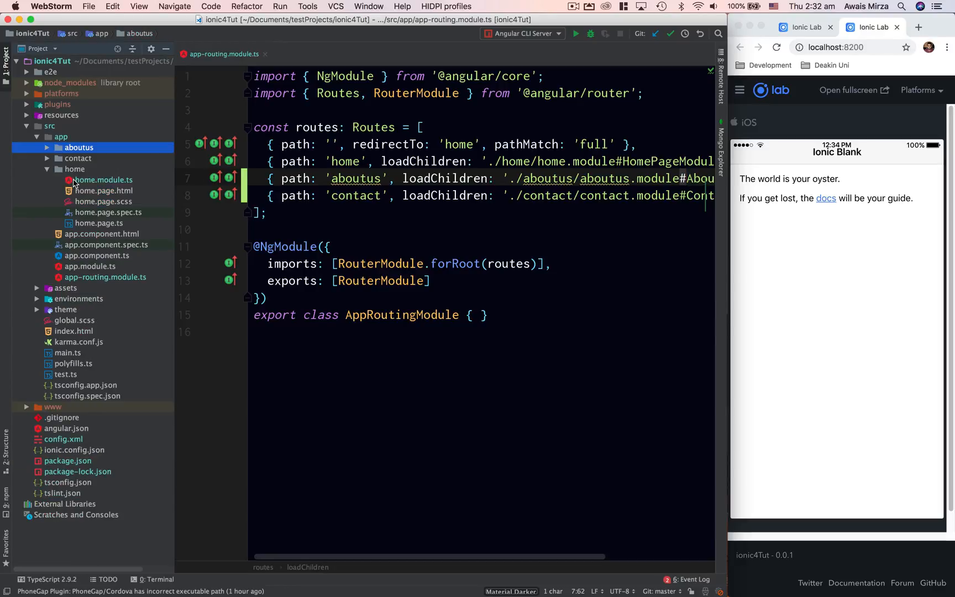
# Open home.page.html, compare with the routing module, ready to clear its placeholder text.
pyautogui.doubleClick(103, 190)
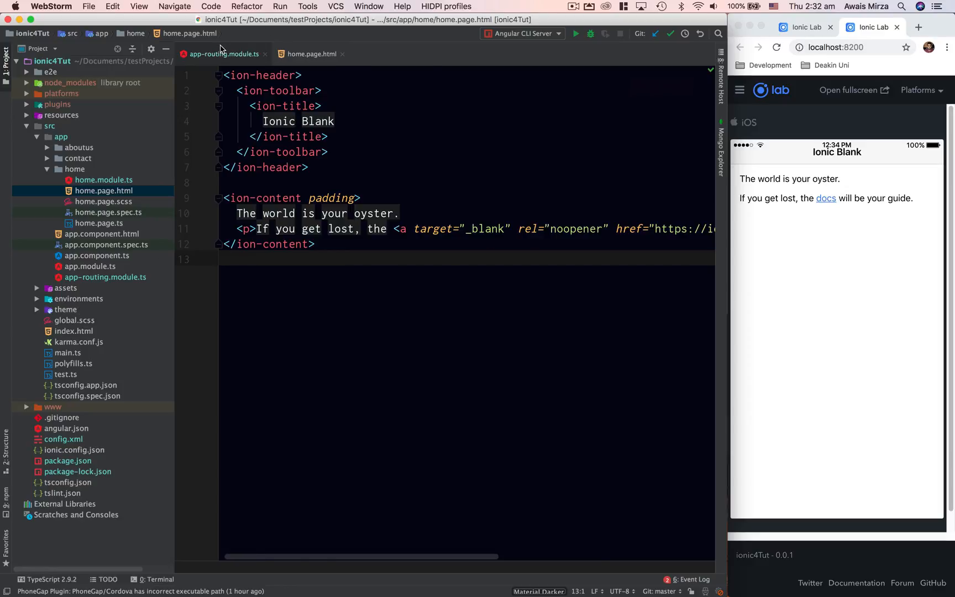
pyautogui.click(224, 53)
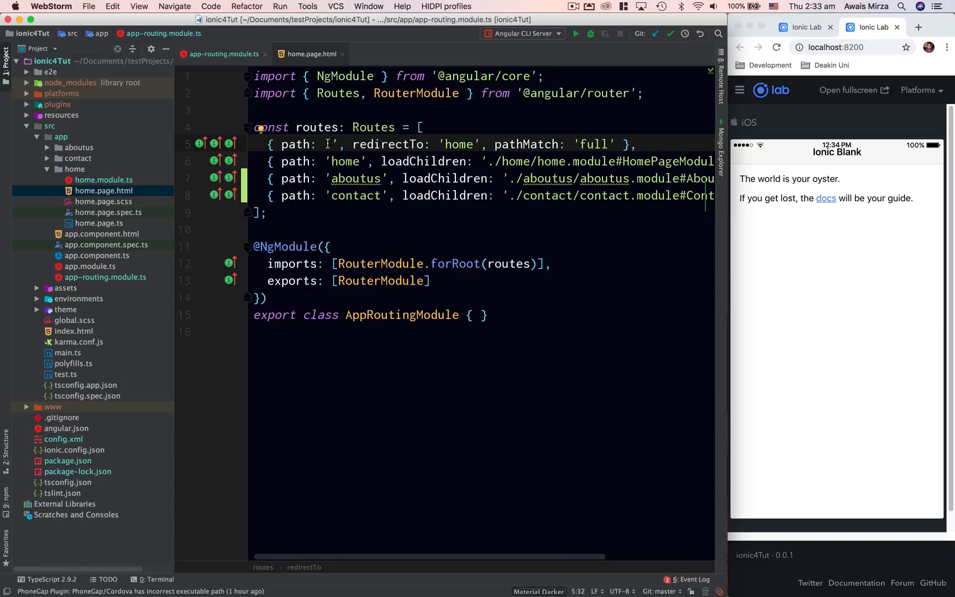
pyautogui.click(312, 53)
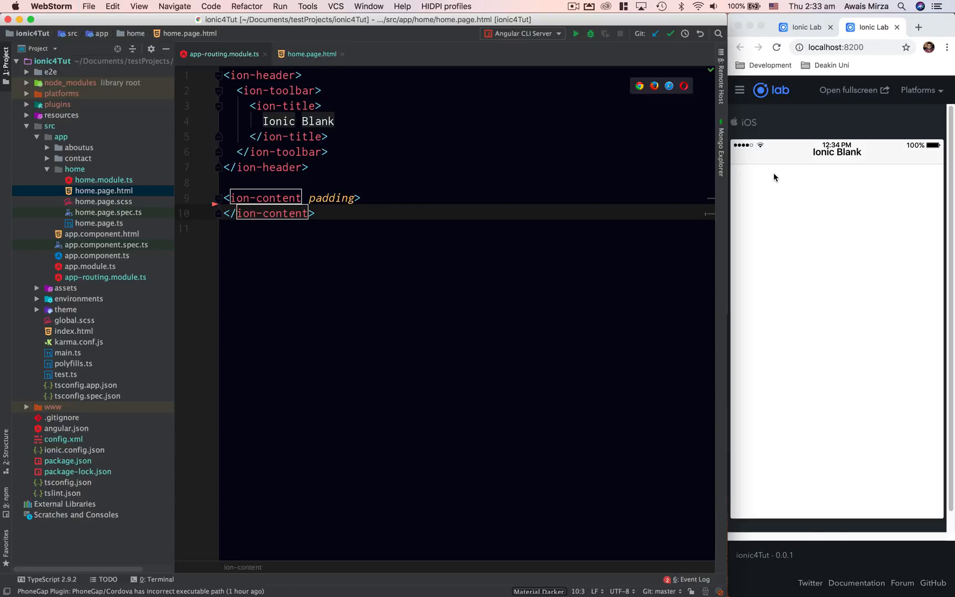
# Add an anchor with href="/aboutus" in the home page, taking the path from the routing module.
pyautogui.press('enter')
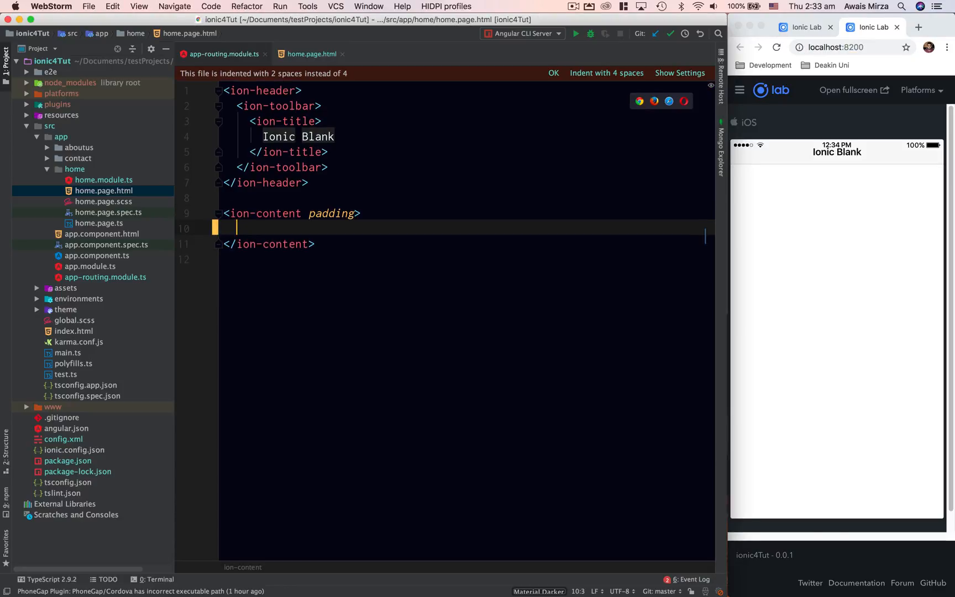
pyautogui.write('<')
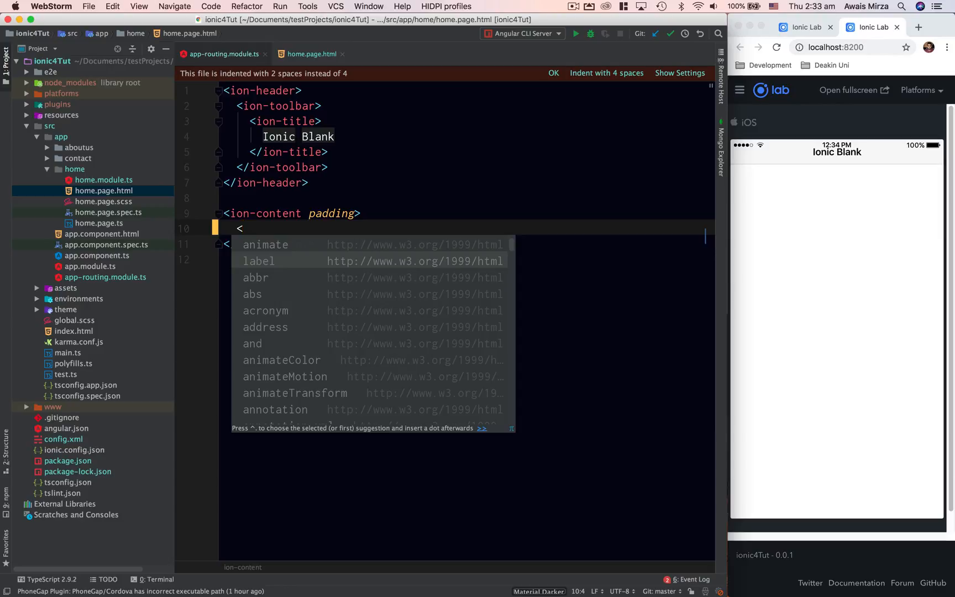
pyautogui.write('ion-button></ion-button>')
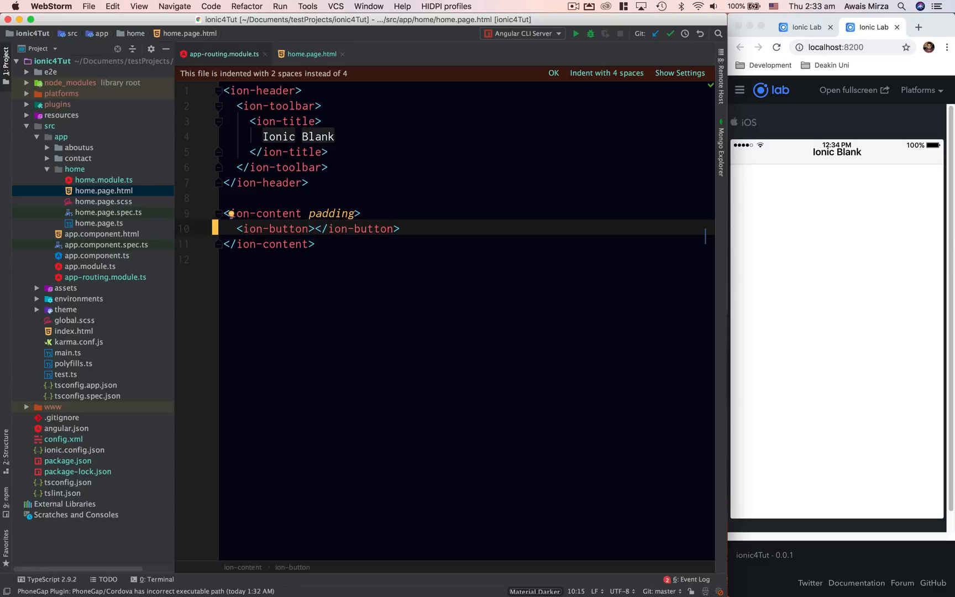
pyautogui.write('<a')
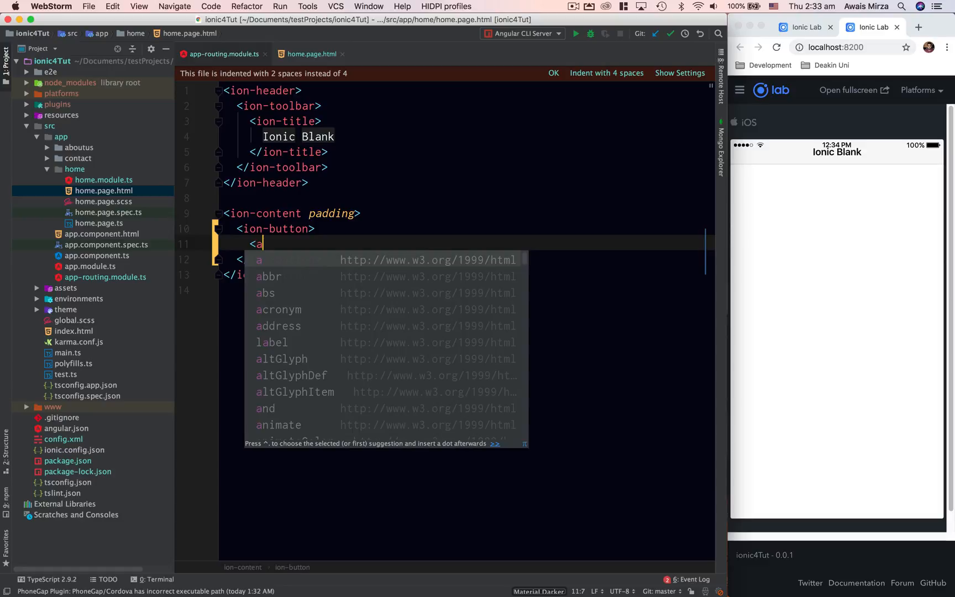
pyautogui.write('href=""')
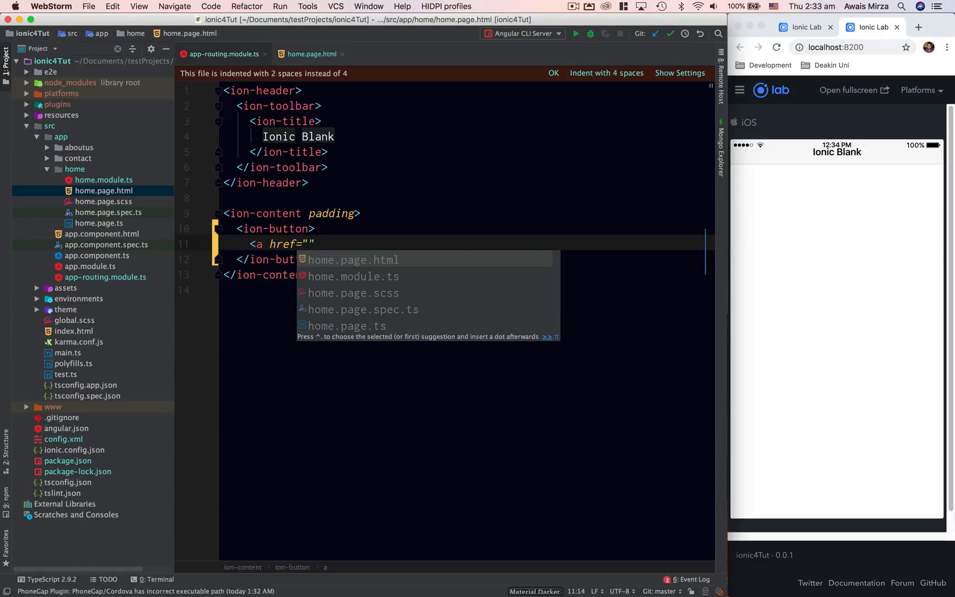
pyautogui.write('/')
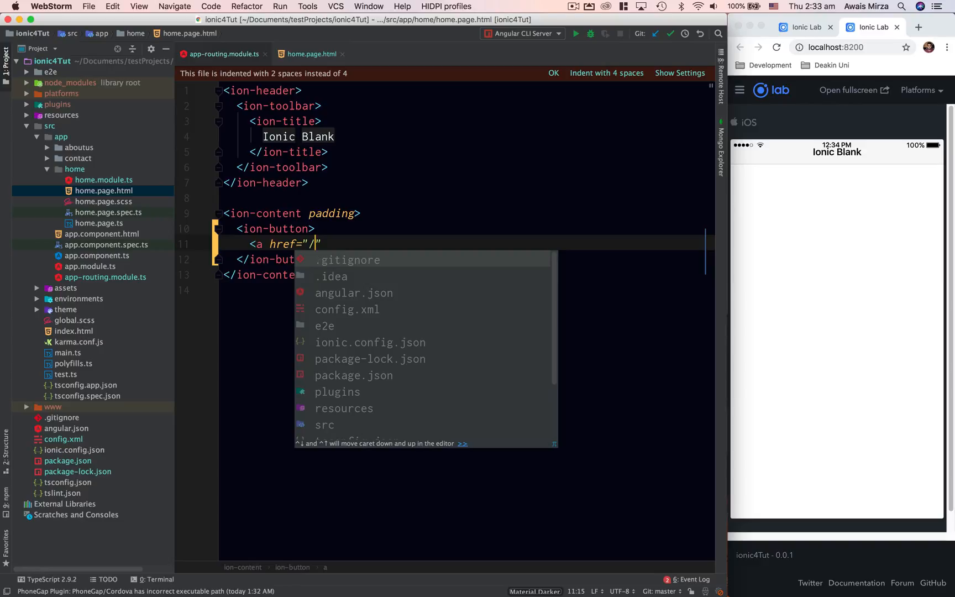
pyautogui.click(223, 53)
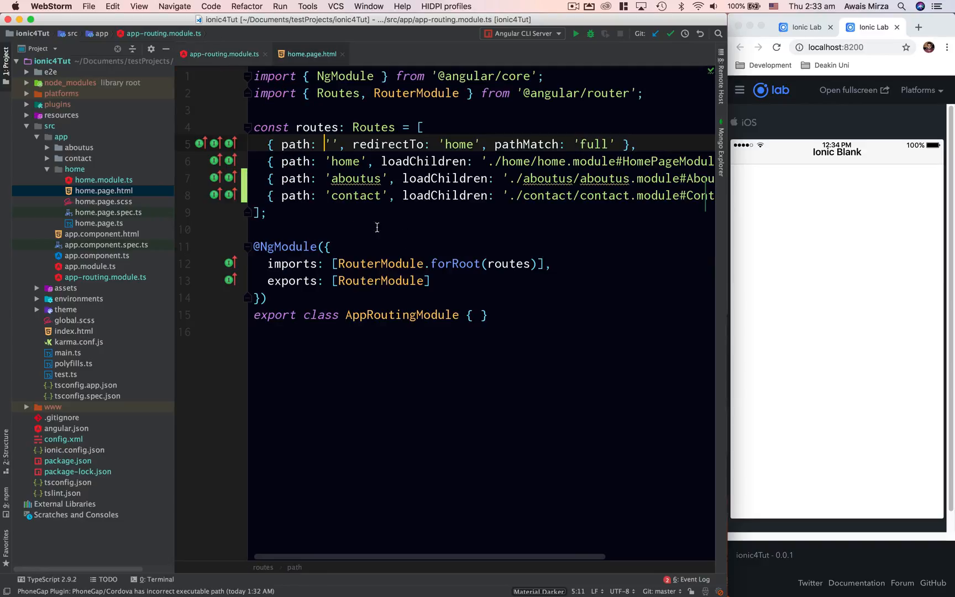
pyautogui.doubleClick(355, 178)
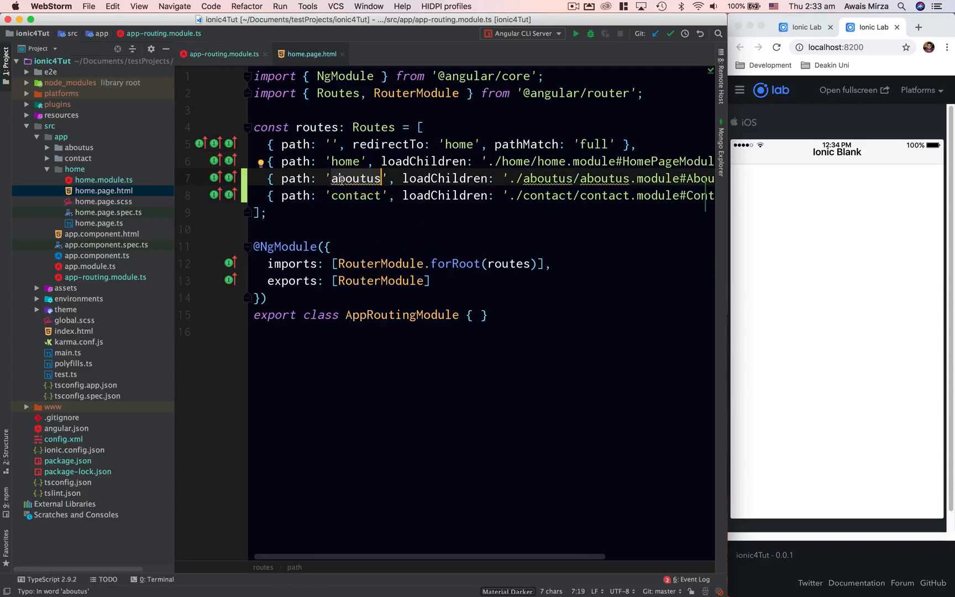
pyautogui.click(313, 53)
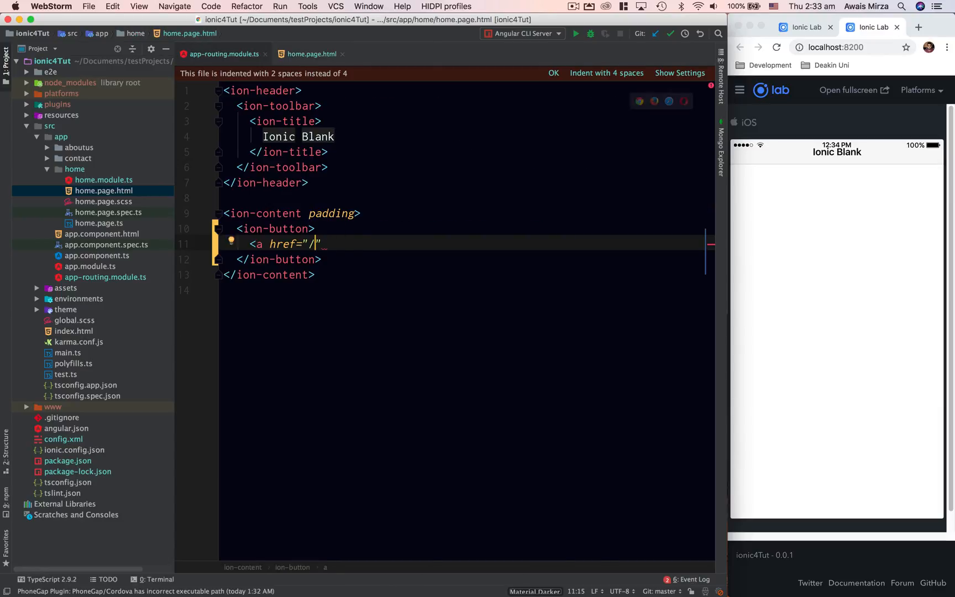
pyautogui.write('aboutus"></a>')
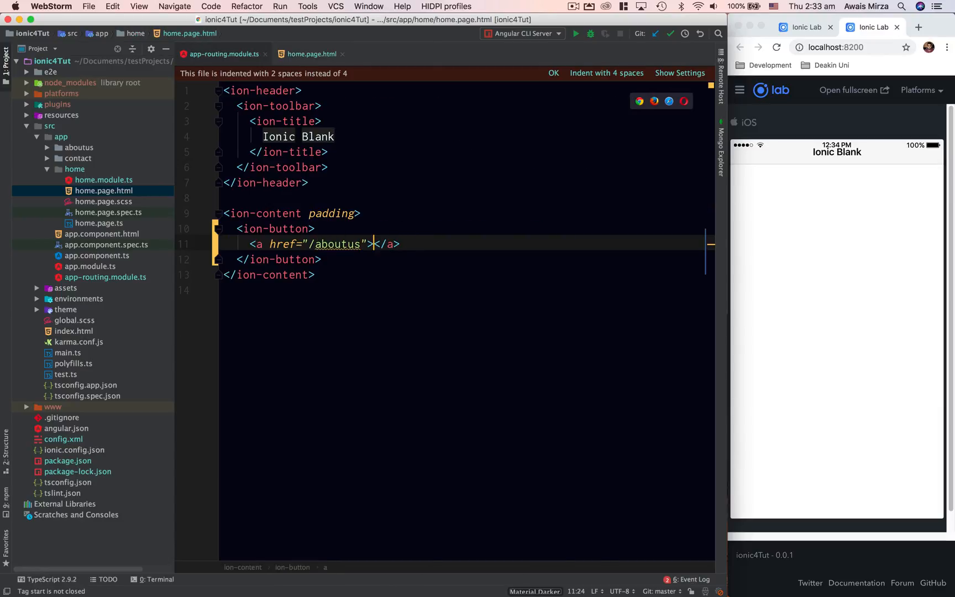
# Label the link 'about us' and follow it in Ionic Lab to reach the aboutus page.
pyautogui.write('About')
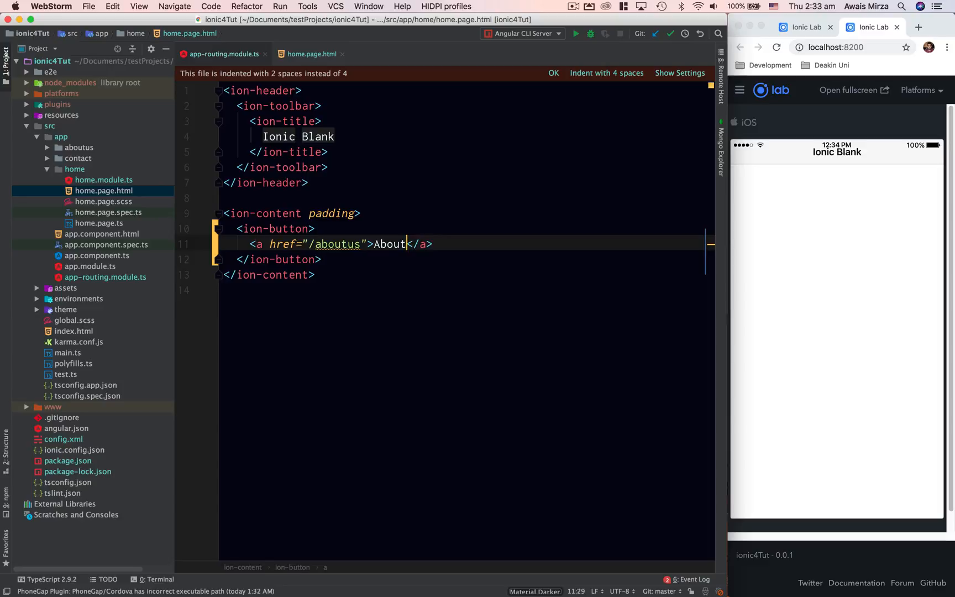
pyautogui.write('US')
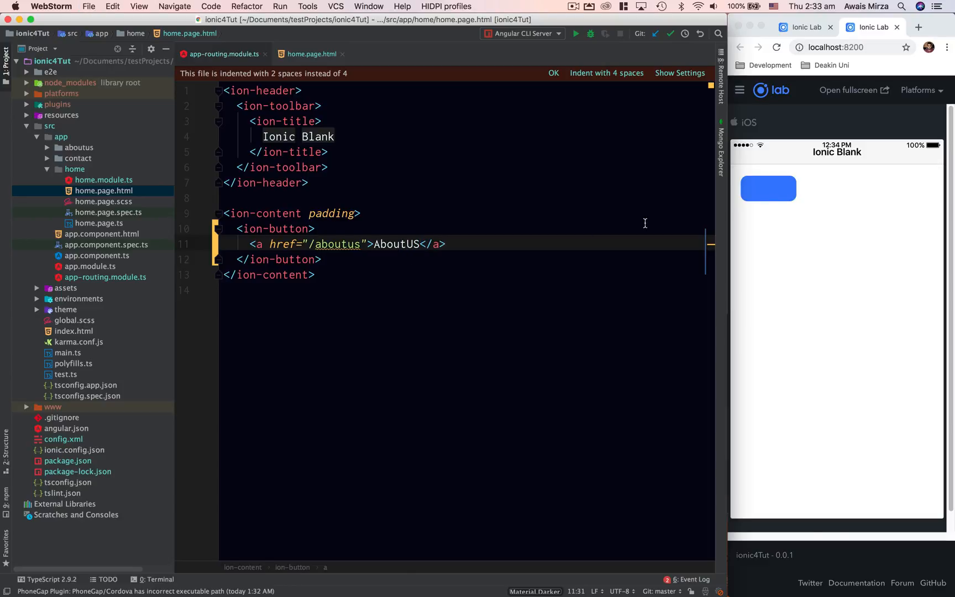
pyautogui.write('a')
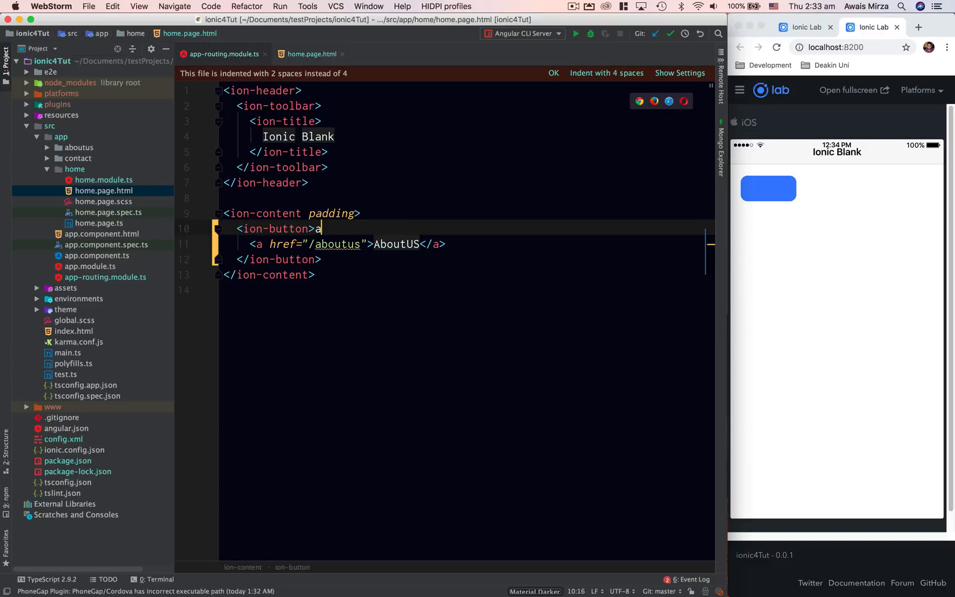
pyautogui.write('bout us')
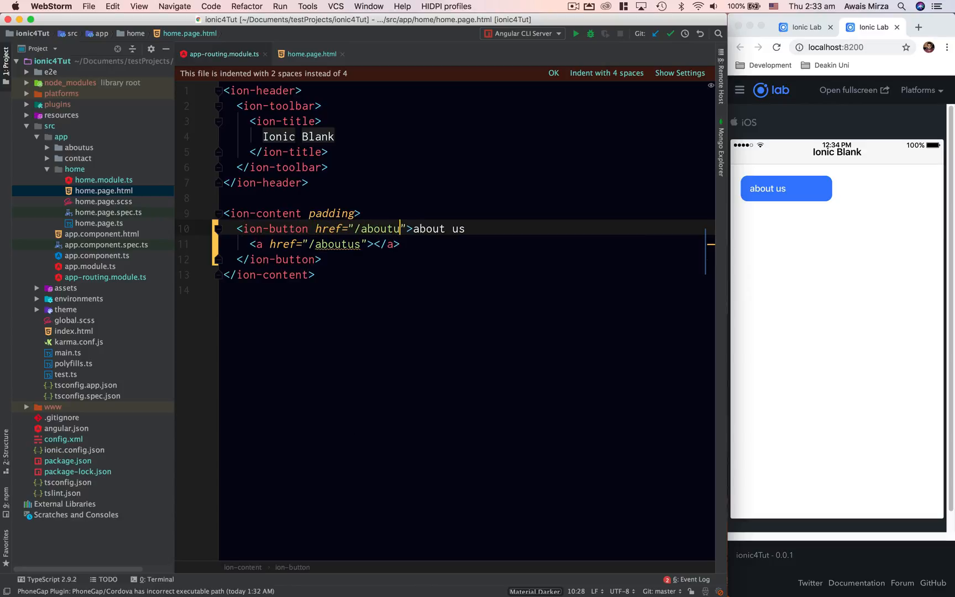
pyautogui.write('s')
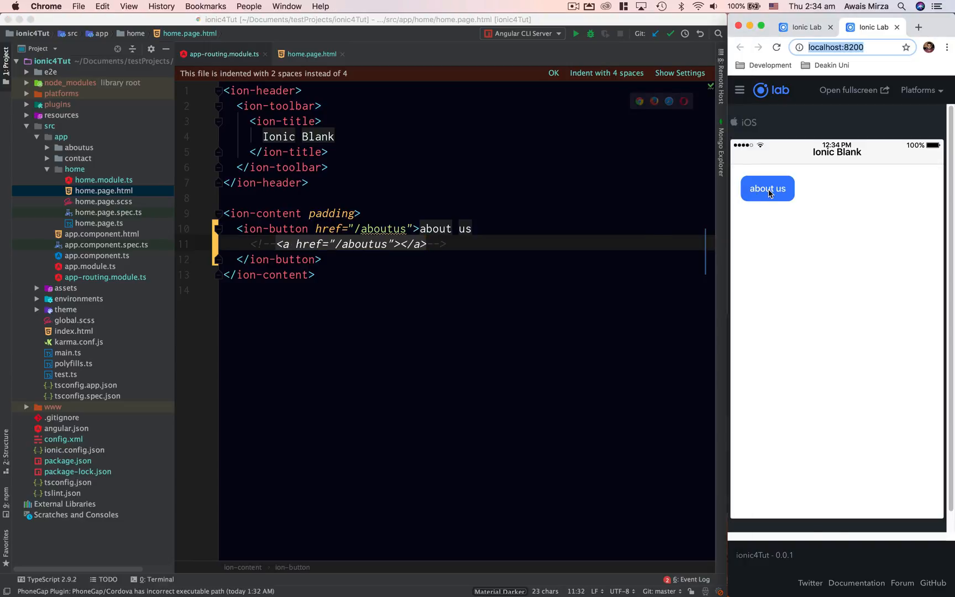
pyautogui.click(767, 188)
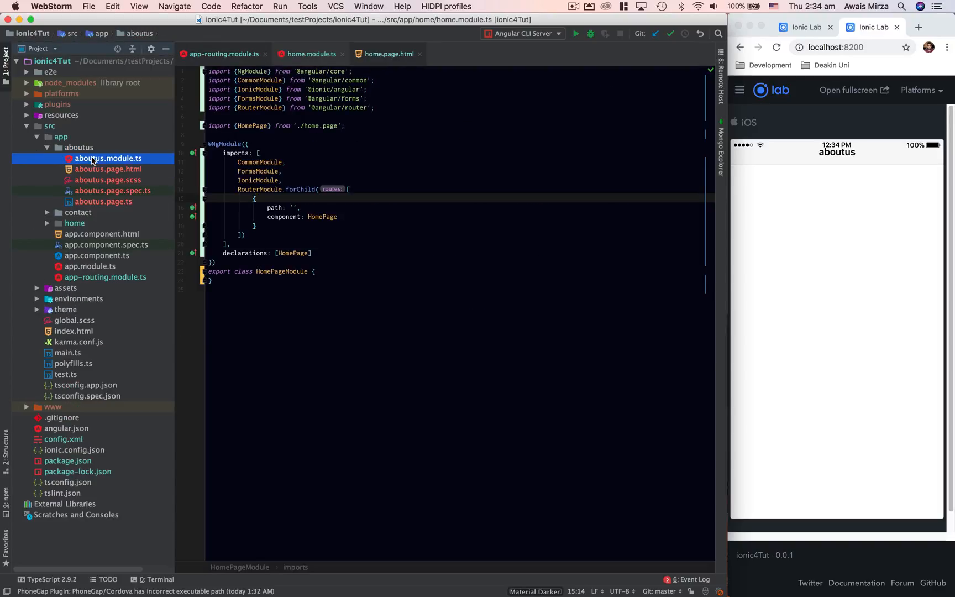
# Open aboutus.module.ts, then expand the contact folder and open contact.module.ts.
pyautogui.click(108, 158)
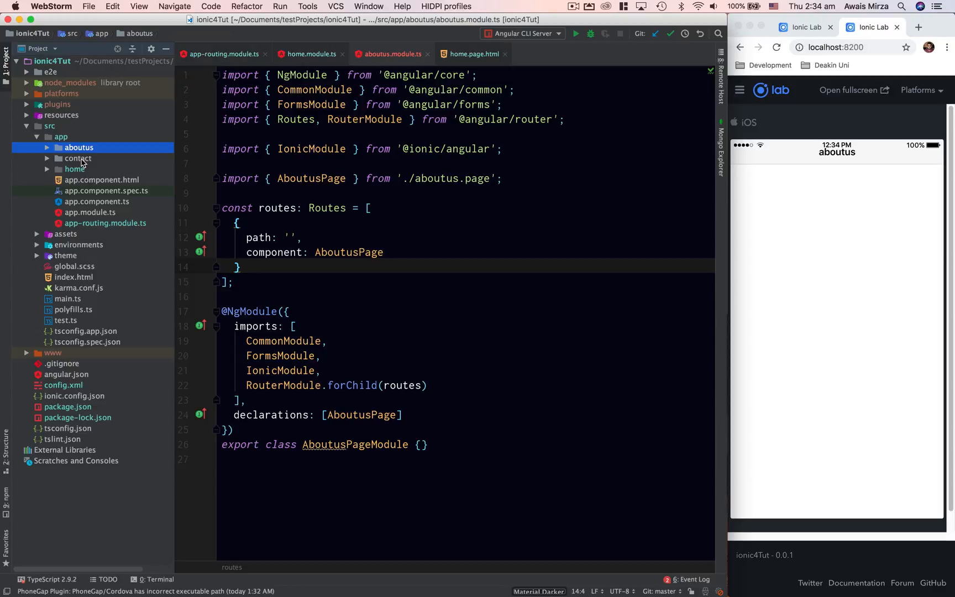
pyautogui.click(77, 158)
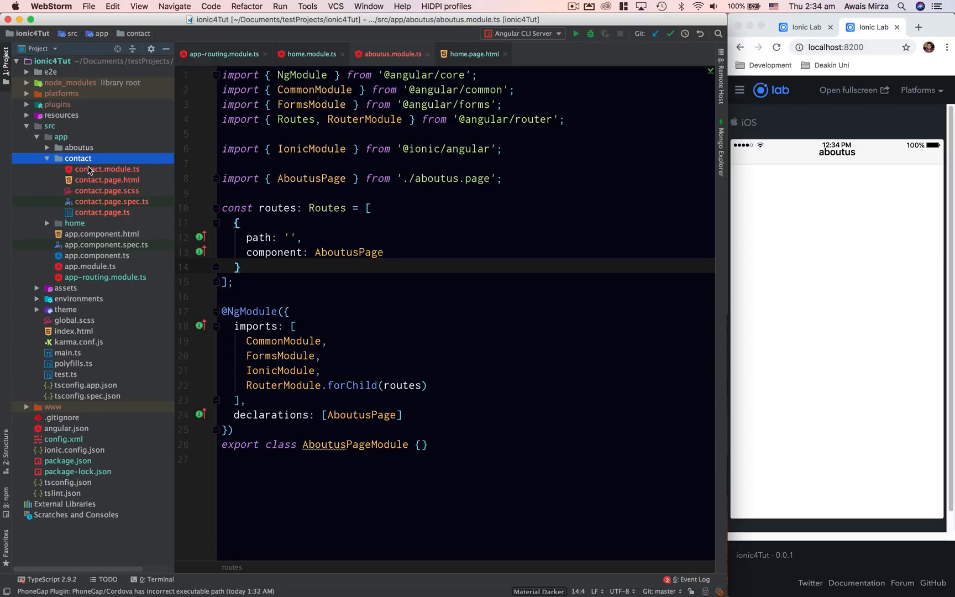
pyautogui.click(107, 170)
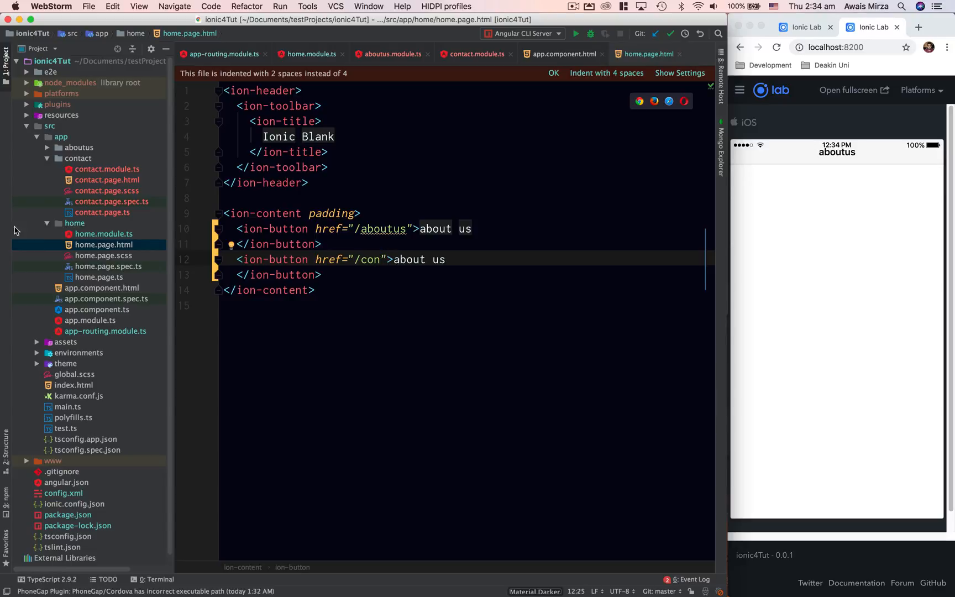
# Check the route paths in app-routing.module.ts and close the aboutus and contact module tabs.
pyautogui.click(223, 54)
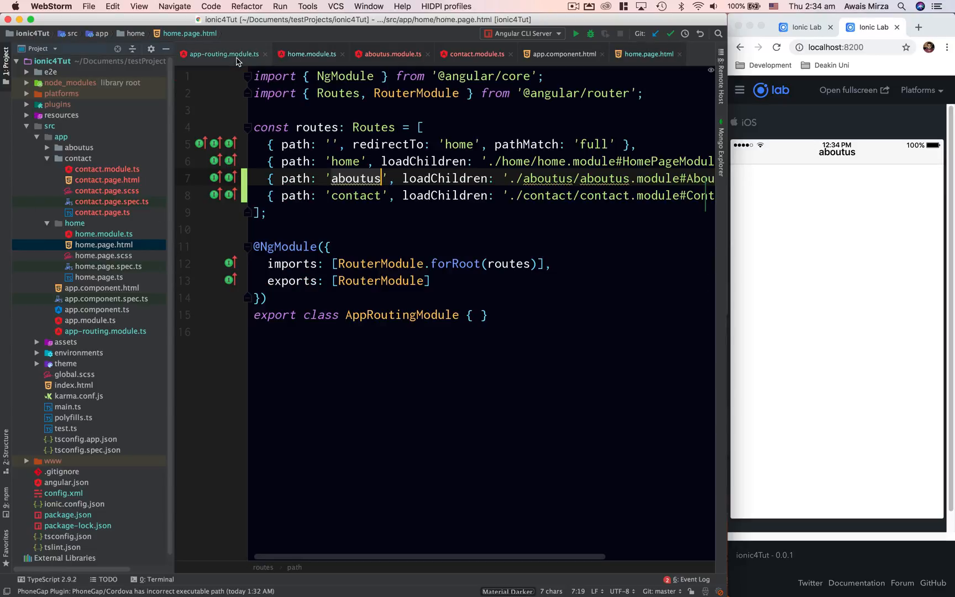
pyautogui.click(355, 195)
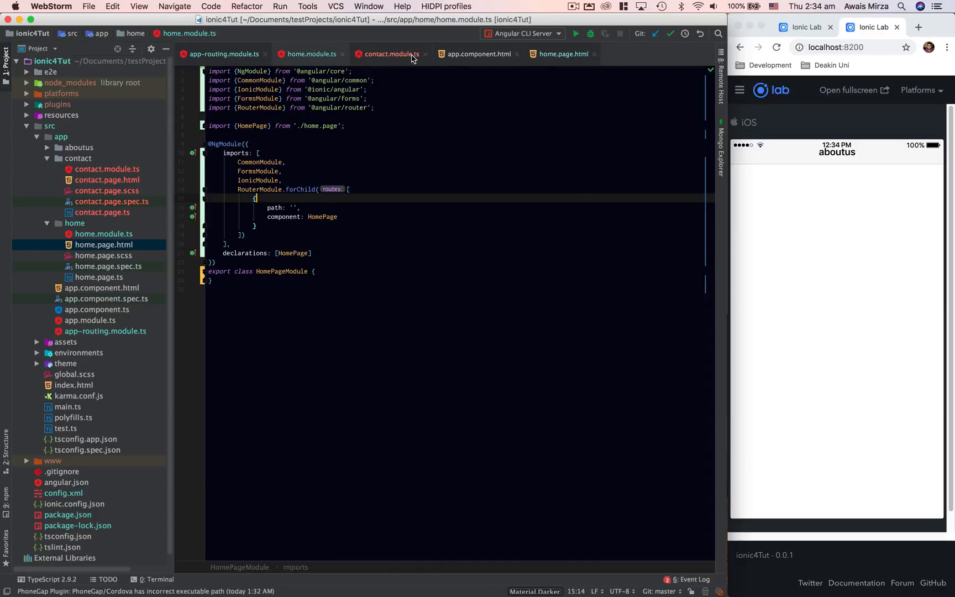
pyautogui.click(425, 53)
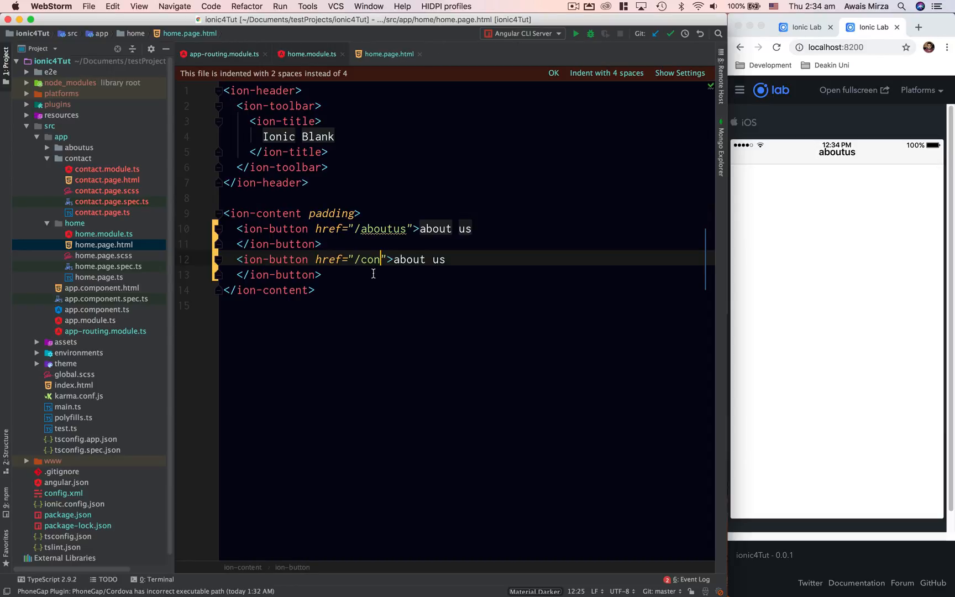
# Make the second home-page ion-button link to /contact with the label contact.
pyautogui.write('tact')
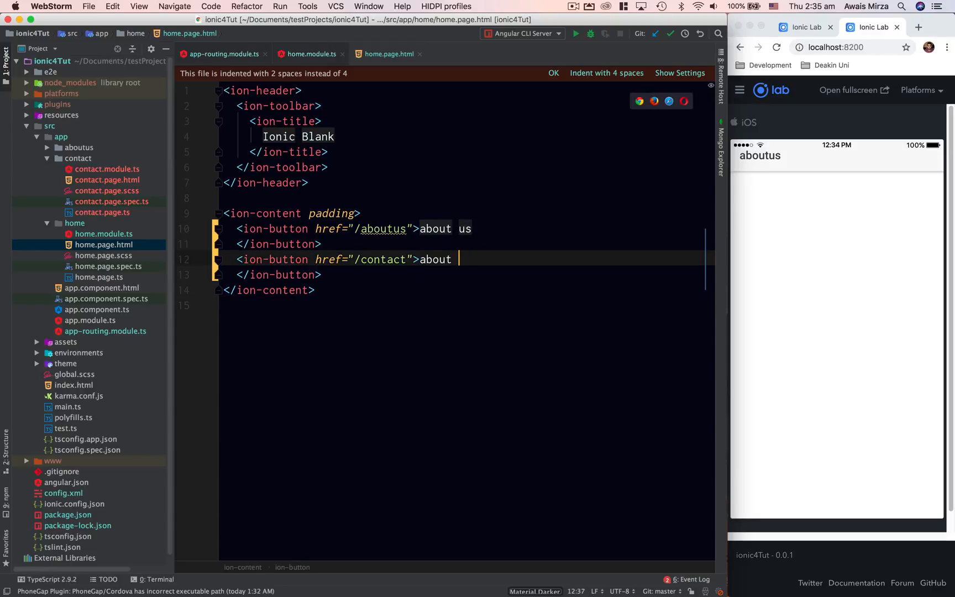
pyautogui.write('con')
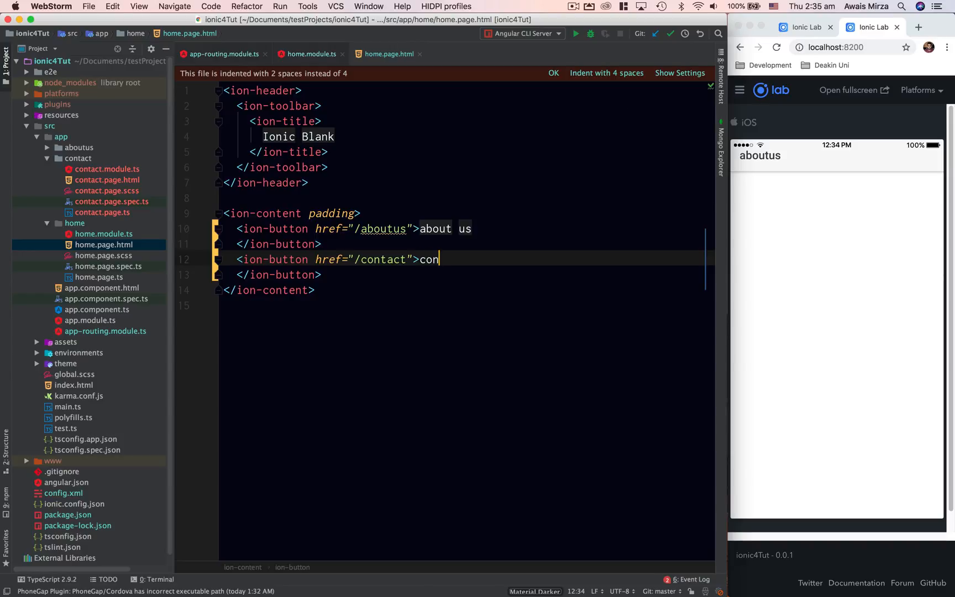
pyautogui.write('tact')
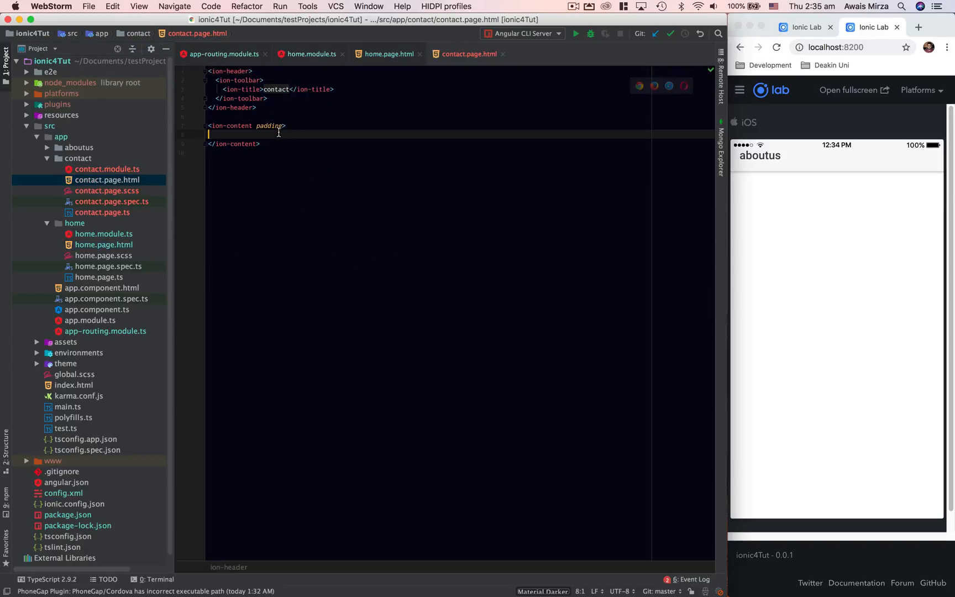
# Add an ion-button with href="/home" inside the contact page's ion-content.
pyautogui.write('<ion-bu')
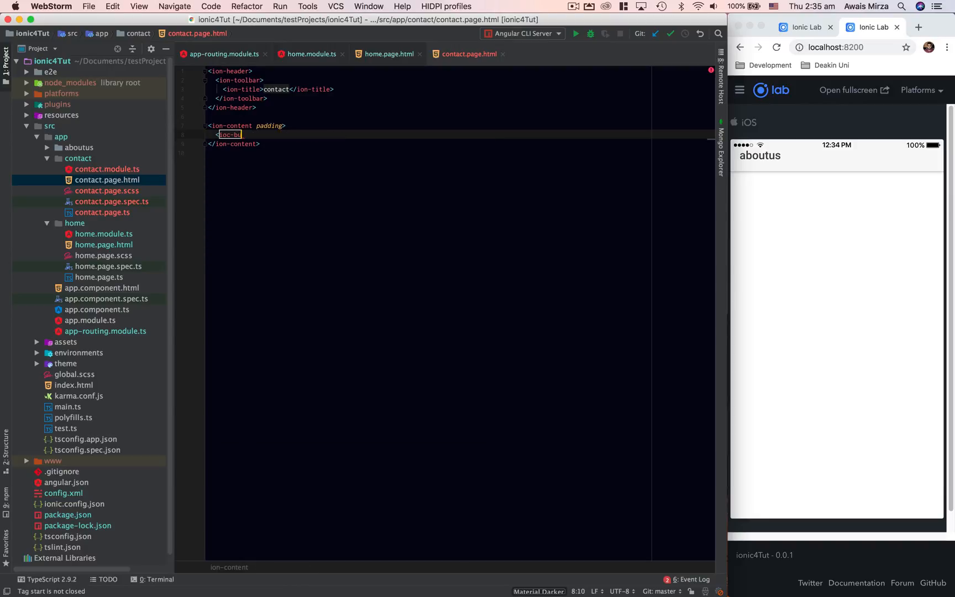
pyautogui.write('too')
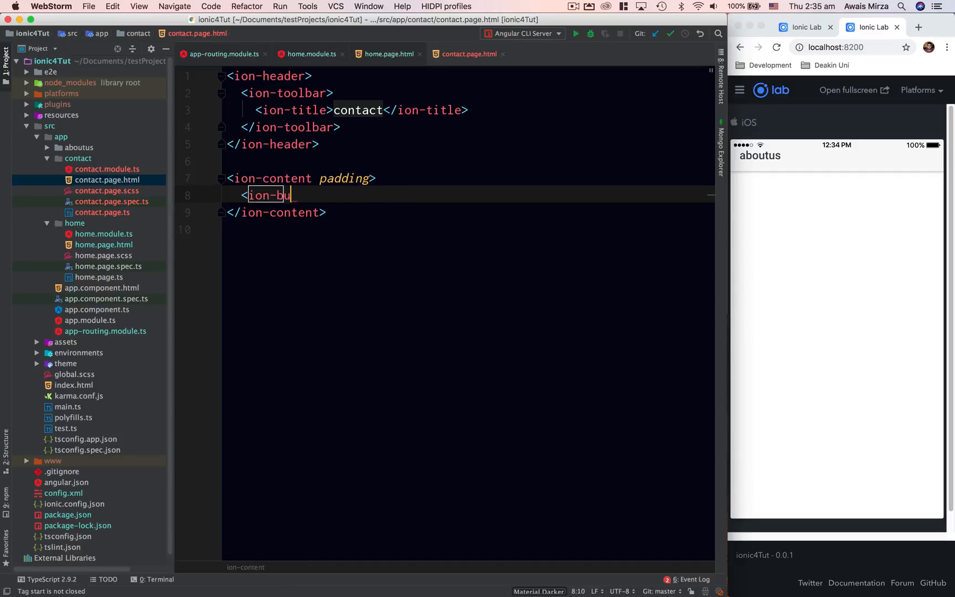
pyautogui.write('tton ></ion-button>')
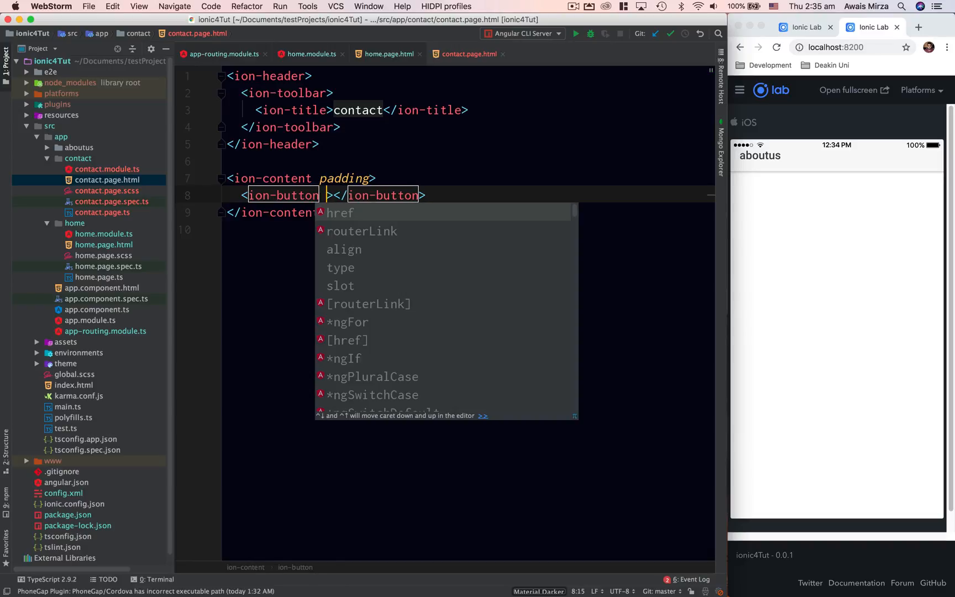
pyautogui.write('href="/"')
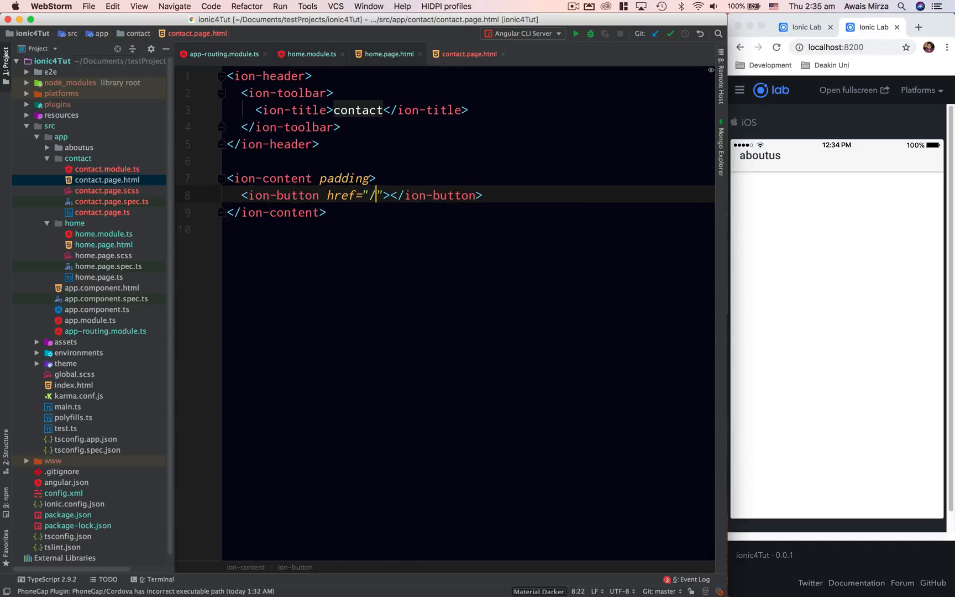
pyautogui.write('home')
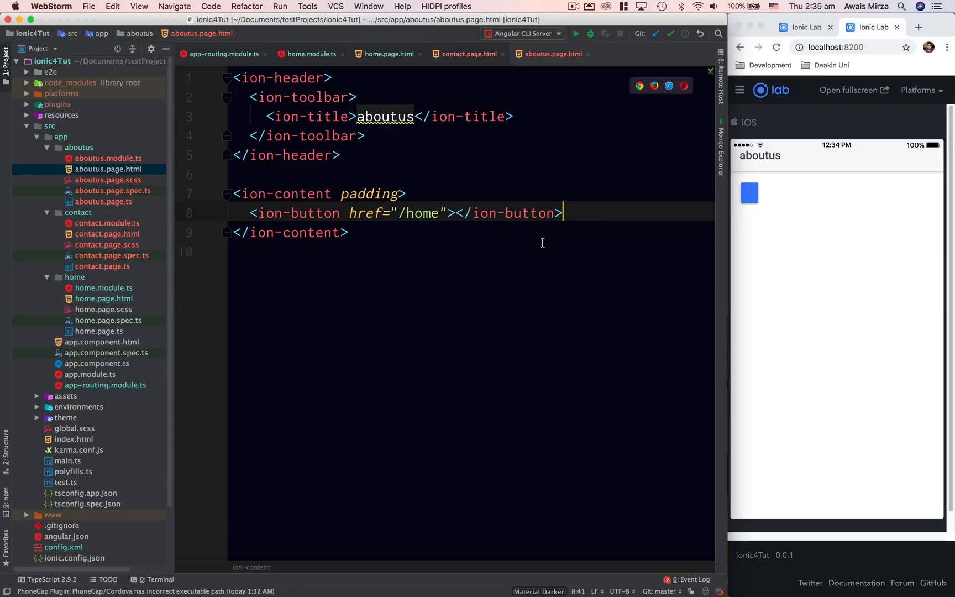
# Label the /home buttons in aboutus.page.html and contact.page.html as home.
pyautogui.write('home')
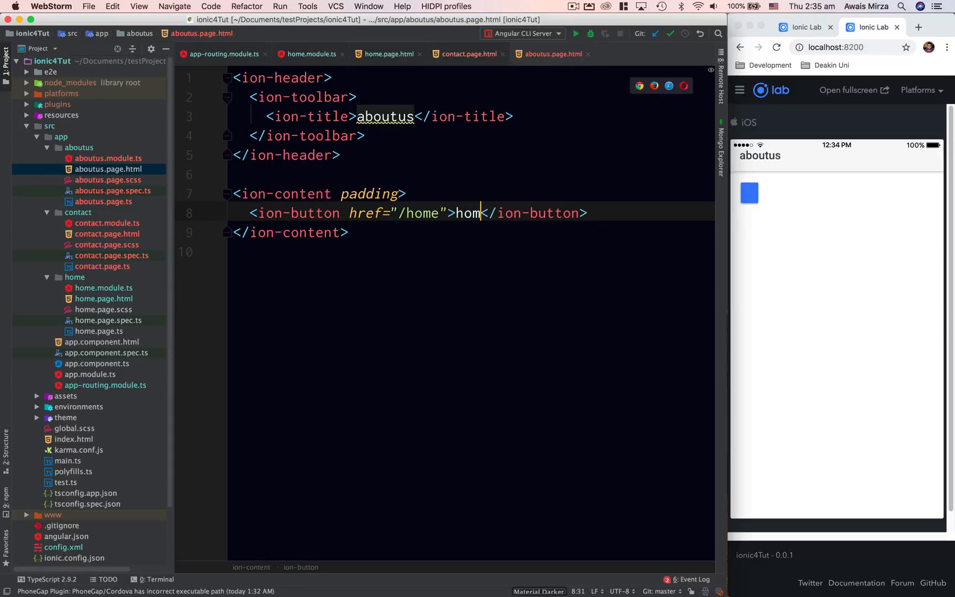
pyautogui.write('e')
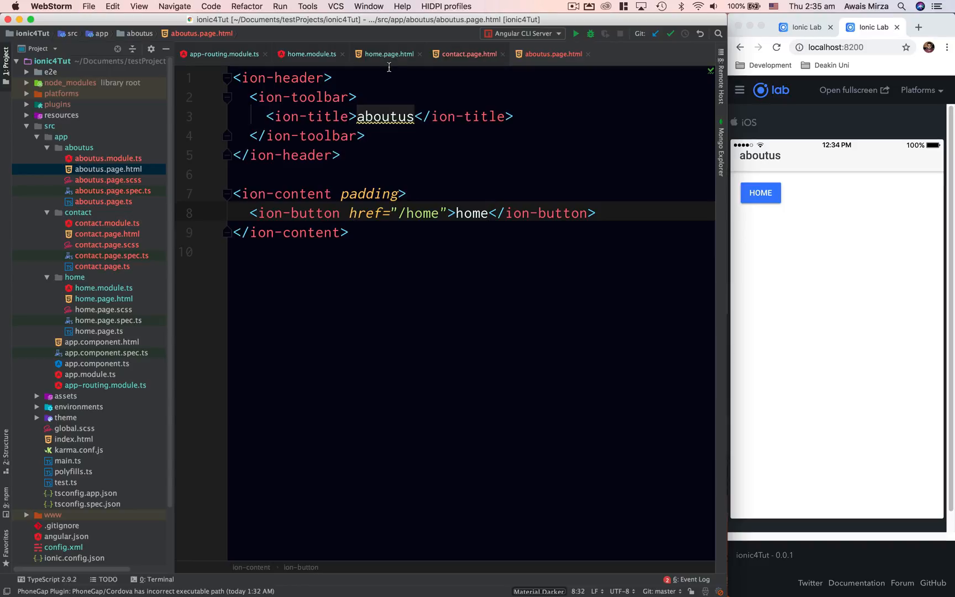
pyautogui.click(469, 53)
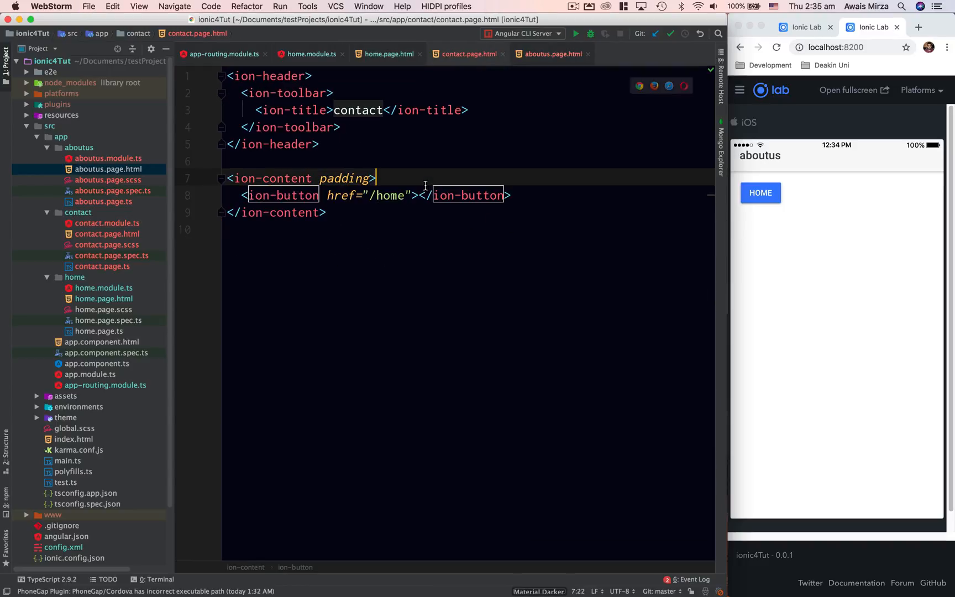
pyautogui.write('hom')
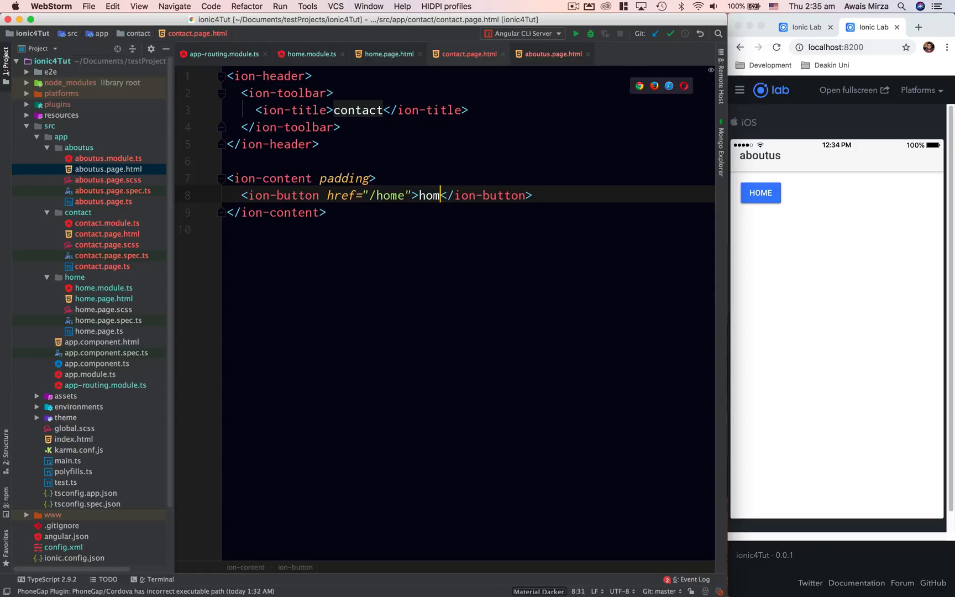
pyautogui.write('e')
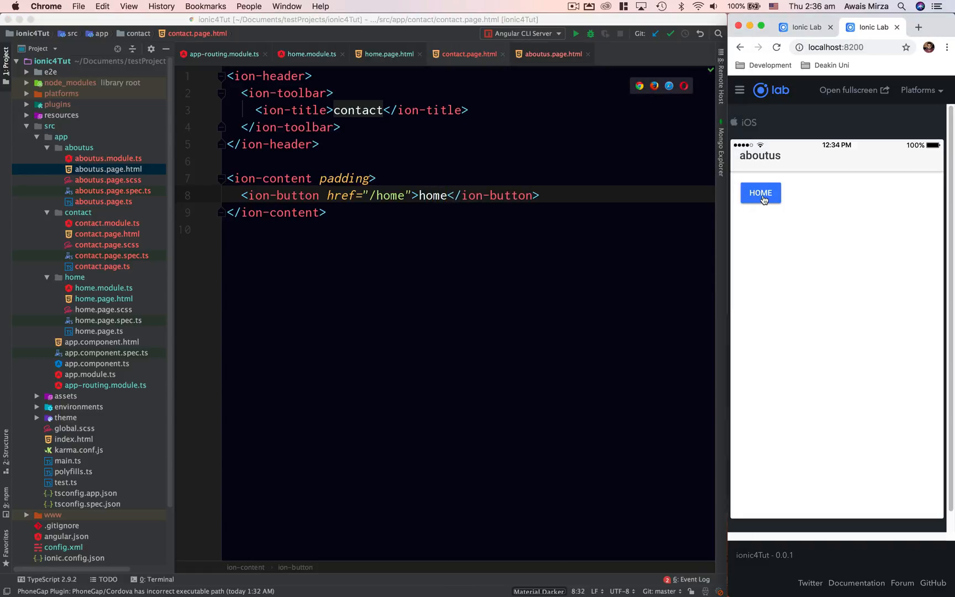
# Navigate between home, about us and contact in the Ionic Lab preview, ending on the home page.
pyautogui.click(760, 192)
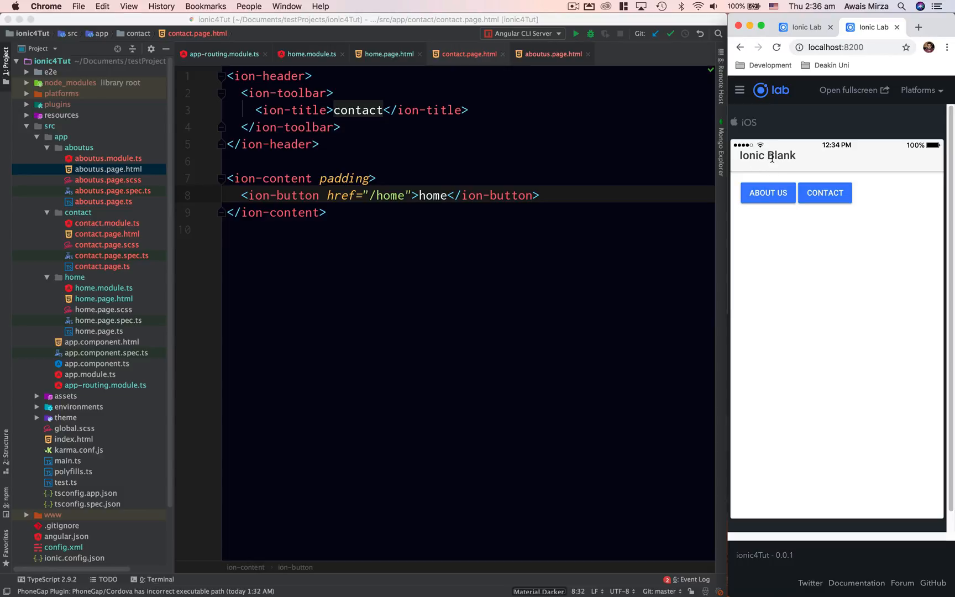
pyautogui.moveTo(453, 201)
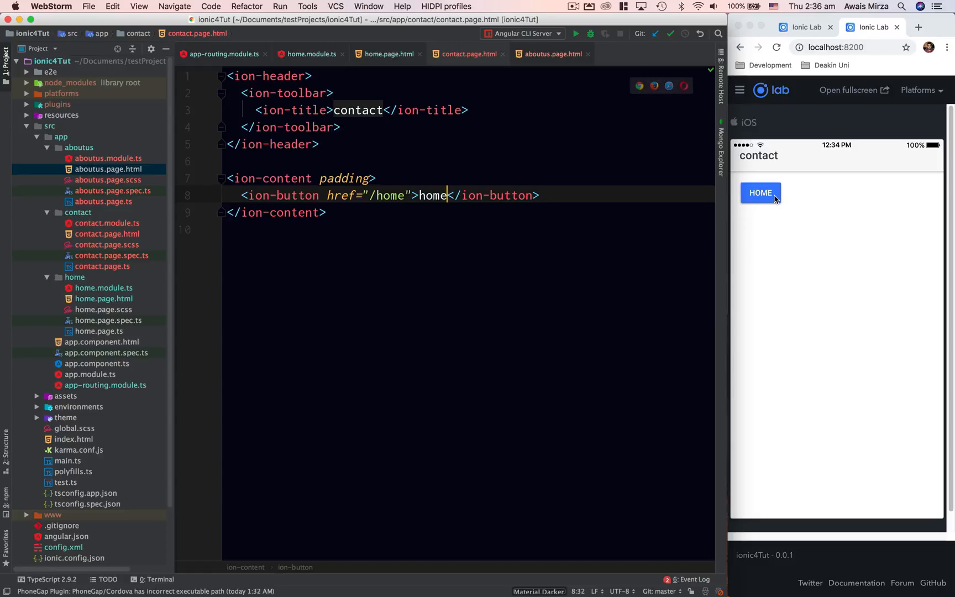
pyautogui.click(760, 193)
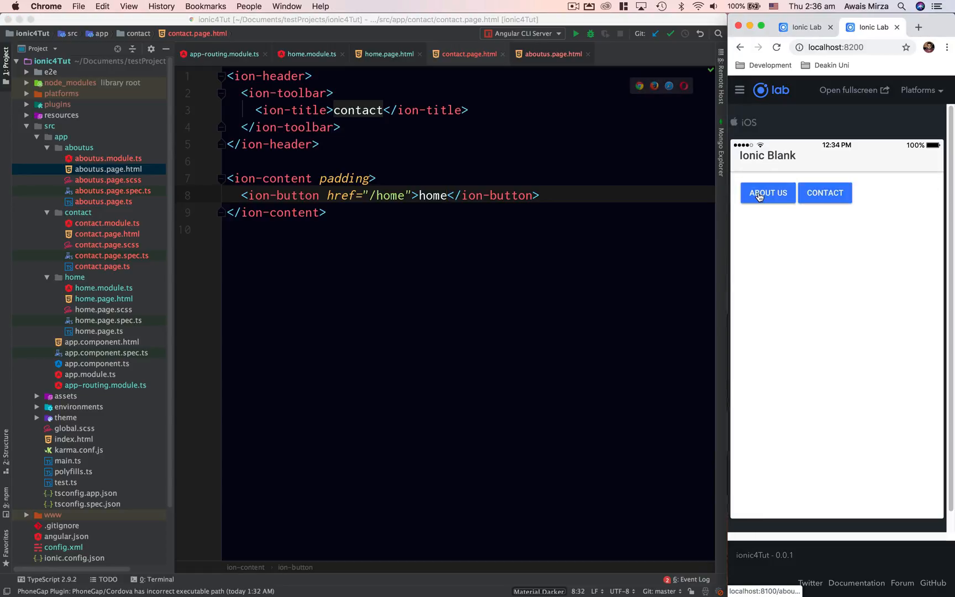
pyautogui.click(767, 193)
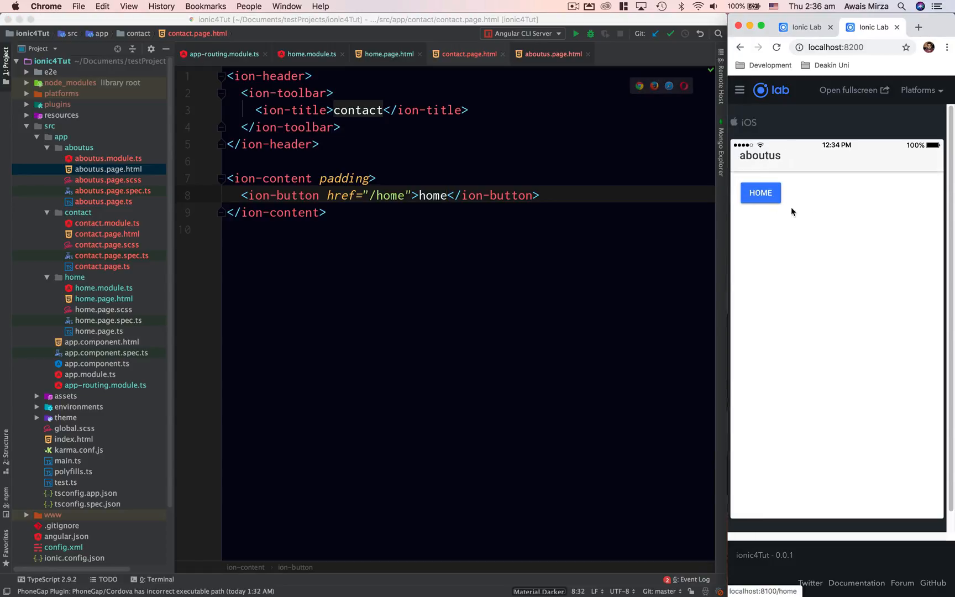
pyautogui.click(760, 193)
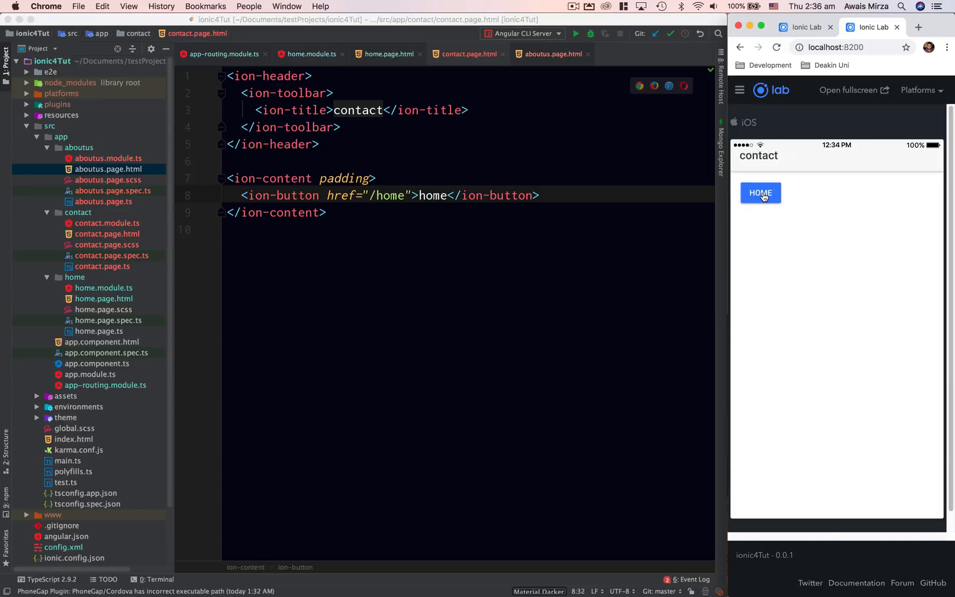
pyautogui.click(760, 192)
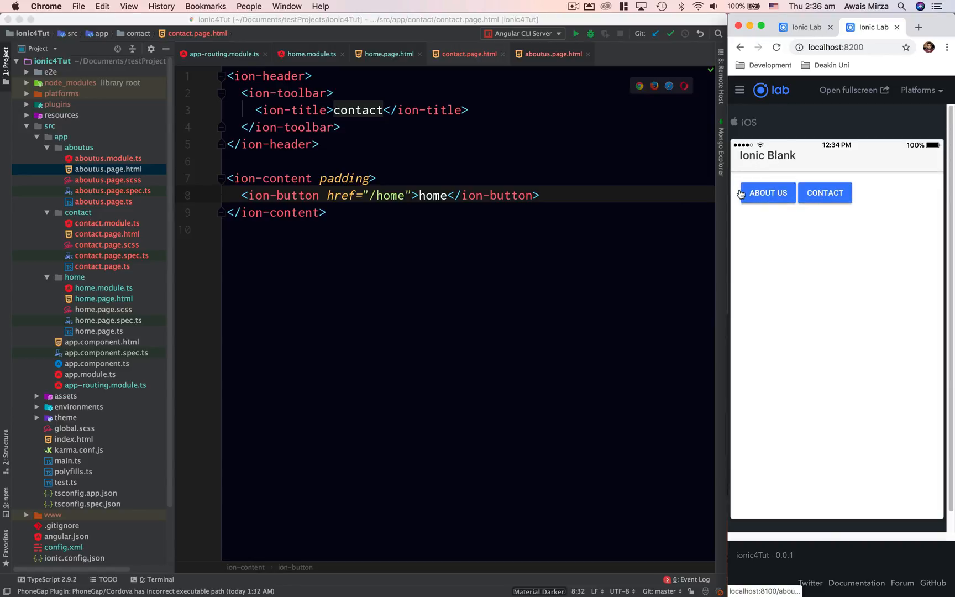